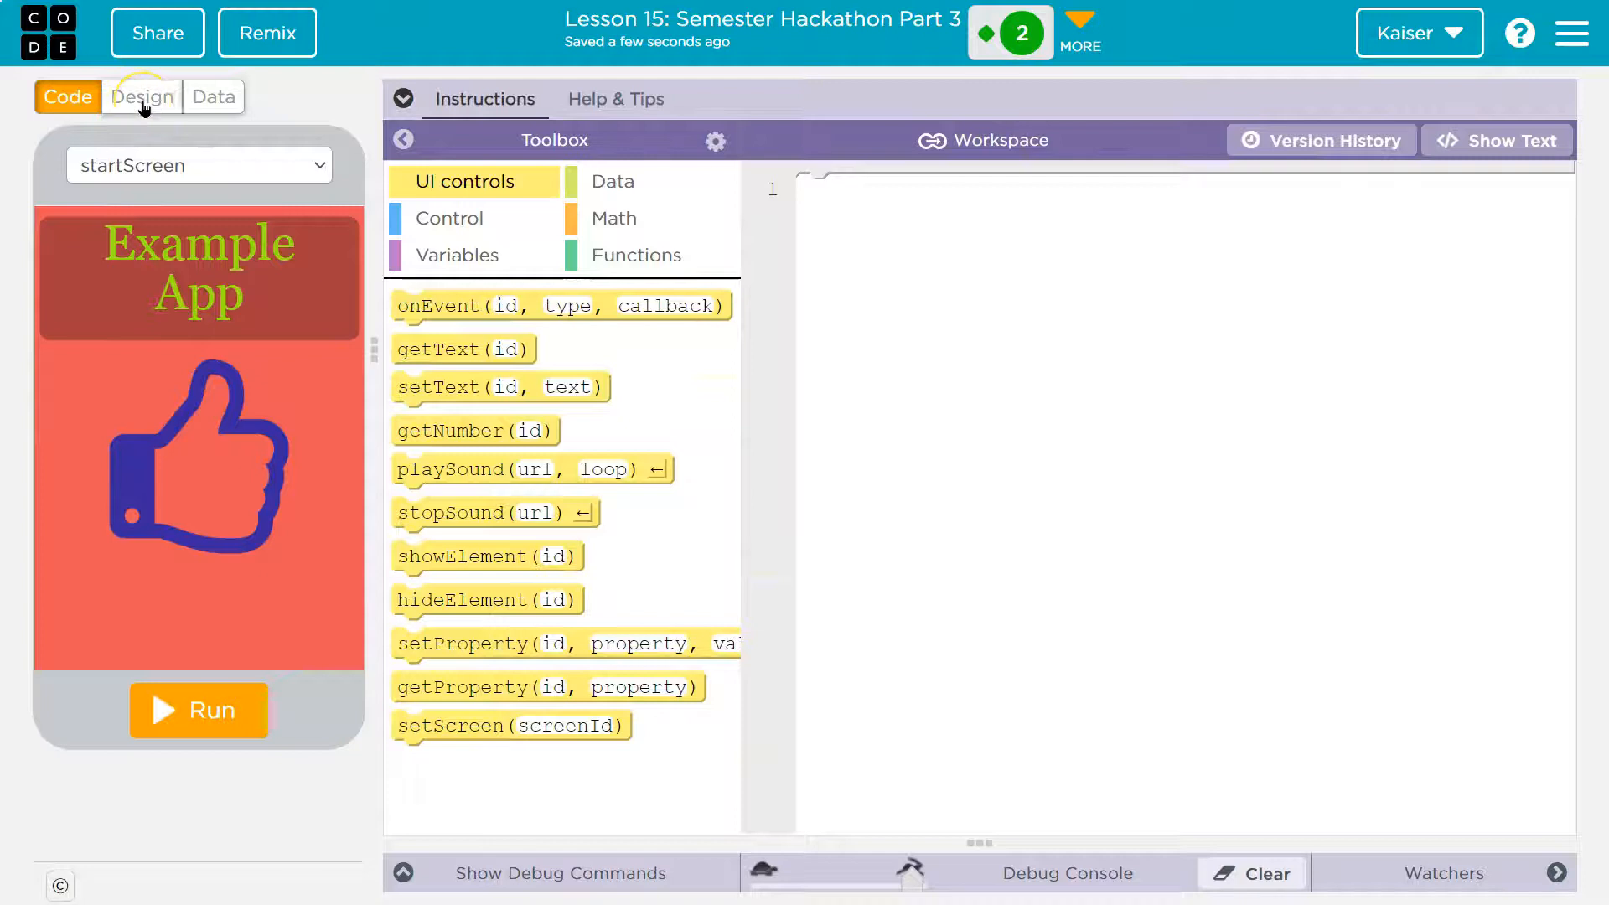
Place a new button1 on startScreen below the thumbs-up image in Design mode.
{"action": "left_click", "coordinate": [142, 96]}
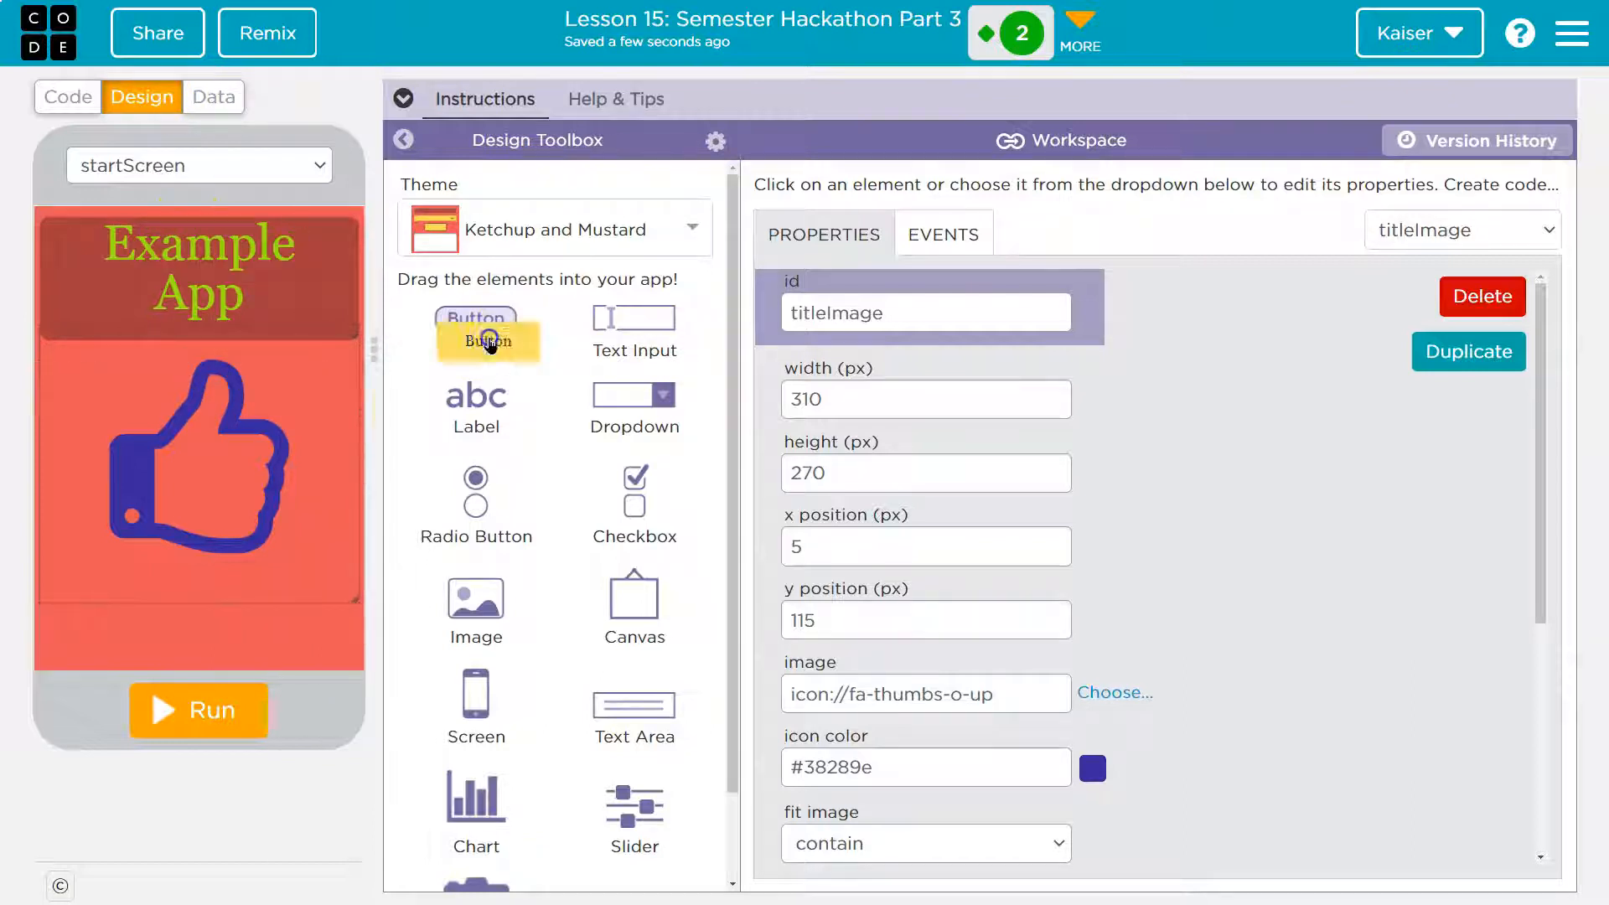
{"action": "left_click_drag", "start_coordinate": [487, 342], "coordinate": [188, 607]}
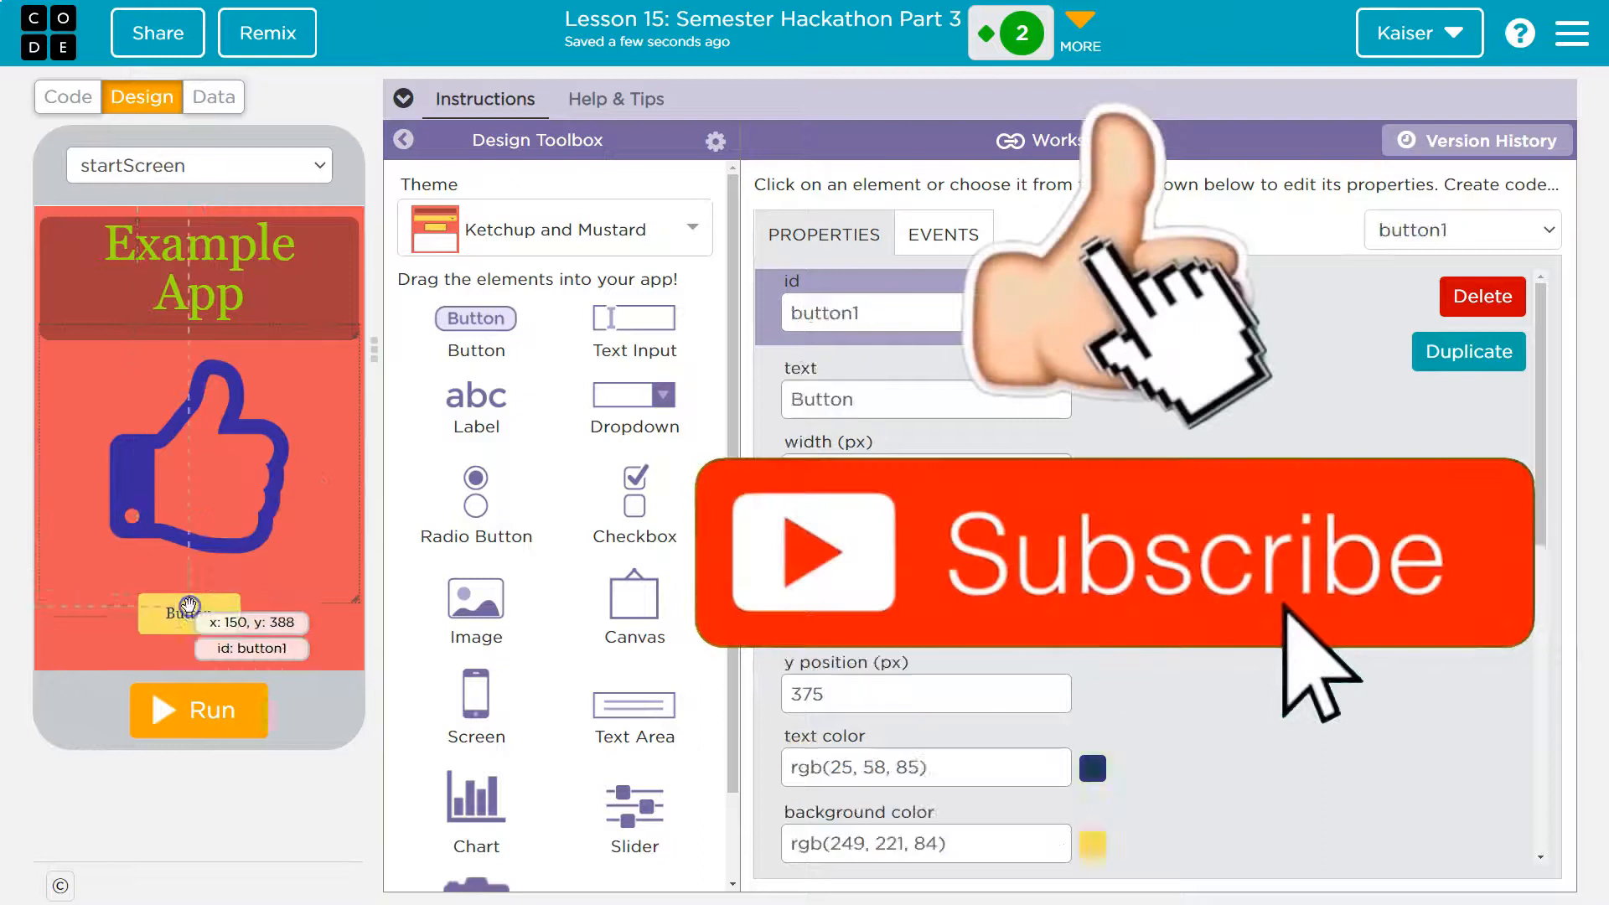
{"action": "left_click", "coordinate": [872, 312]}
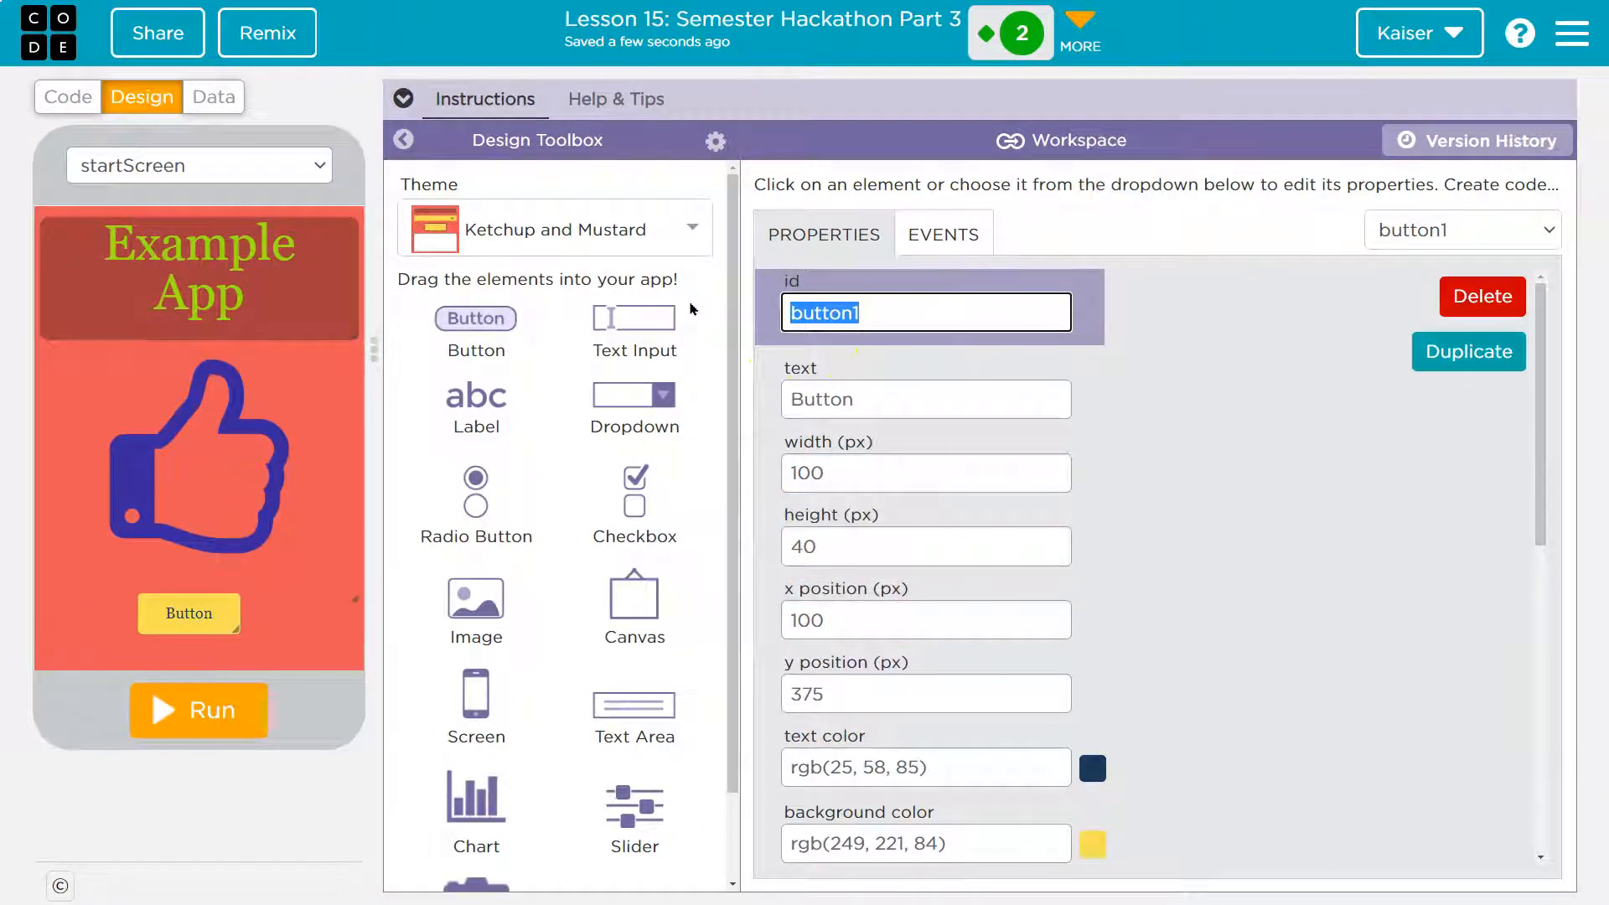
Set the button id to startButton, its text to Start and its font size to 18.
{"action": "type", "text": "star"}
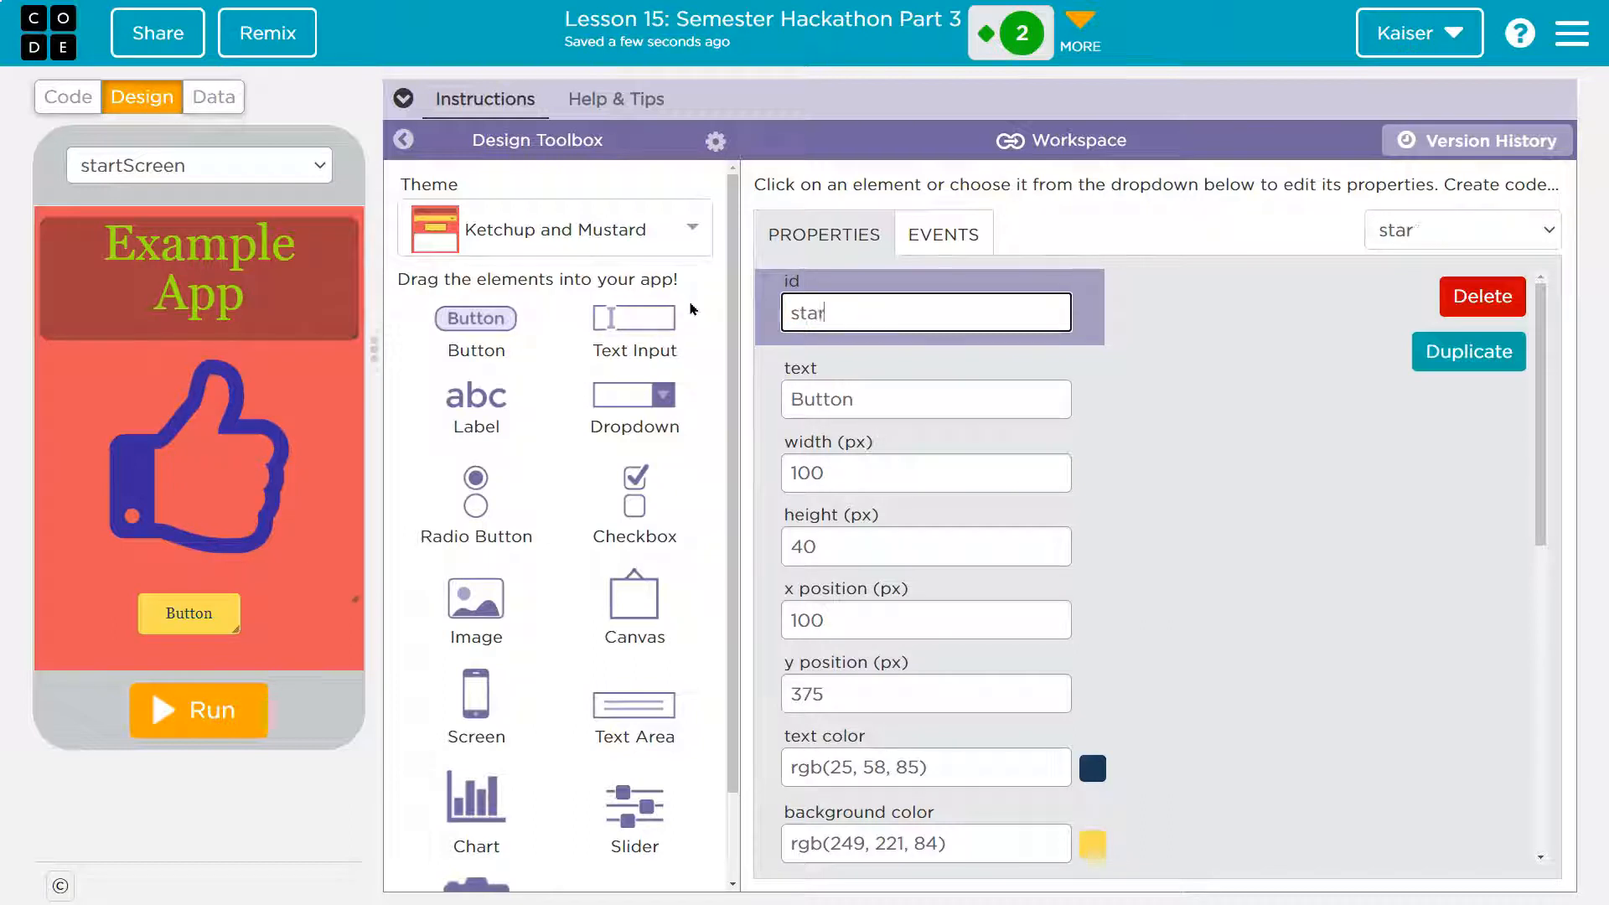
{"action": "type", "text": "startButton"}
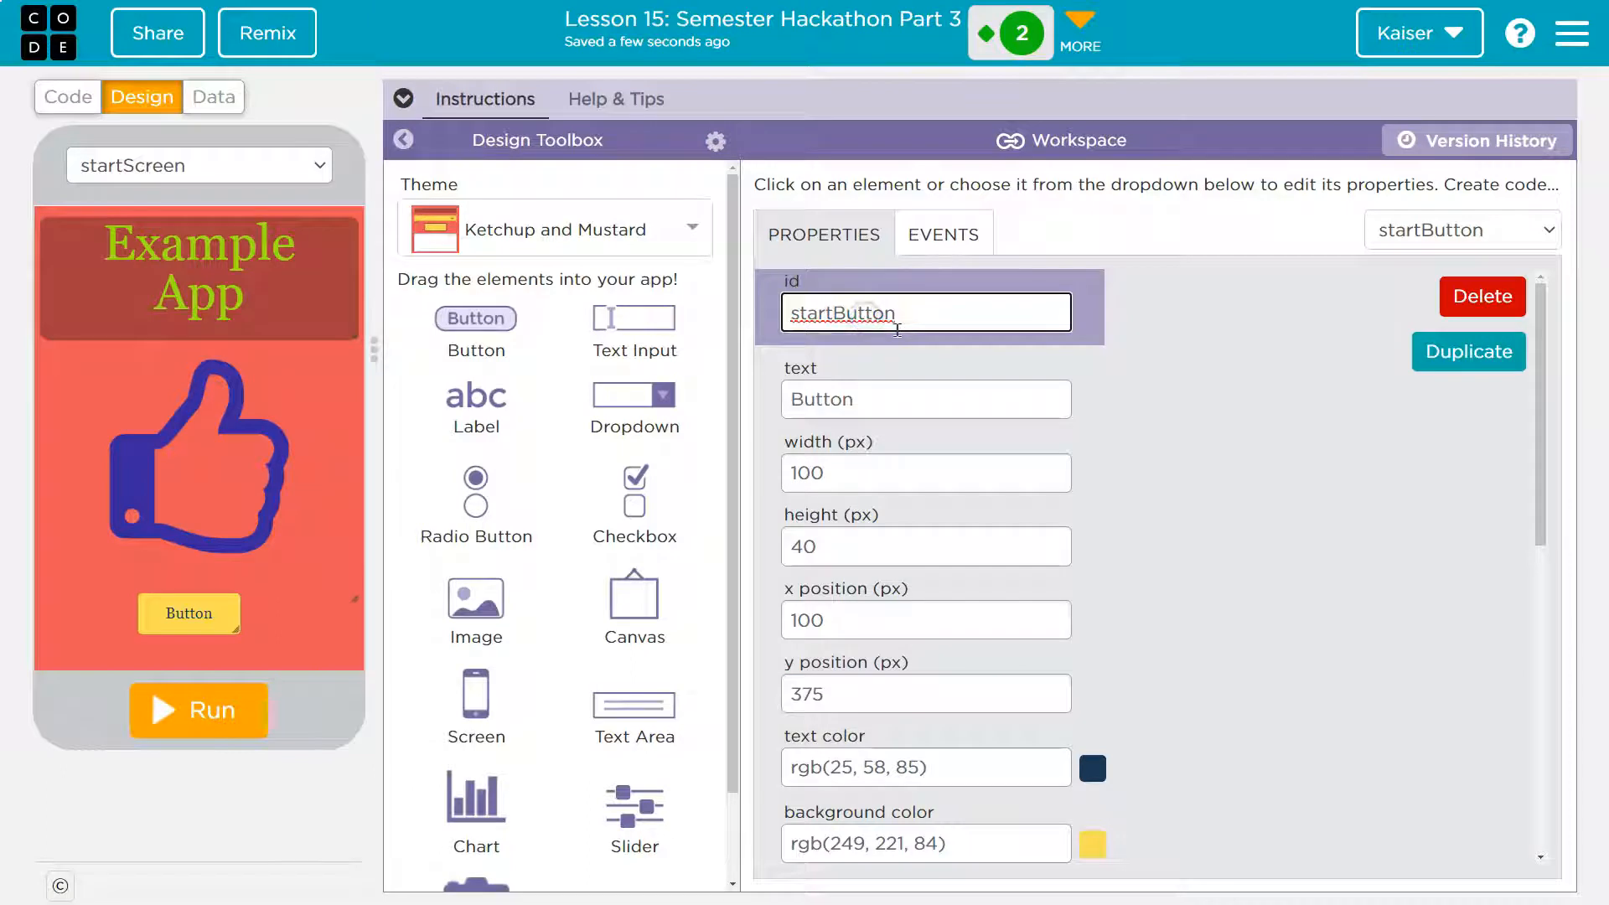
{"action": "left_click", "coordinate": [924, 399]}
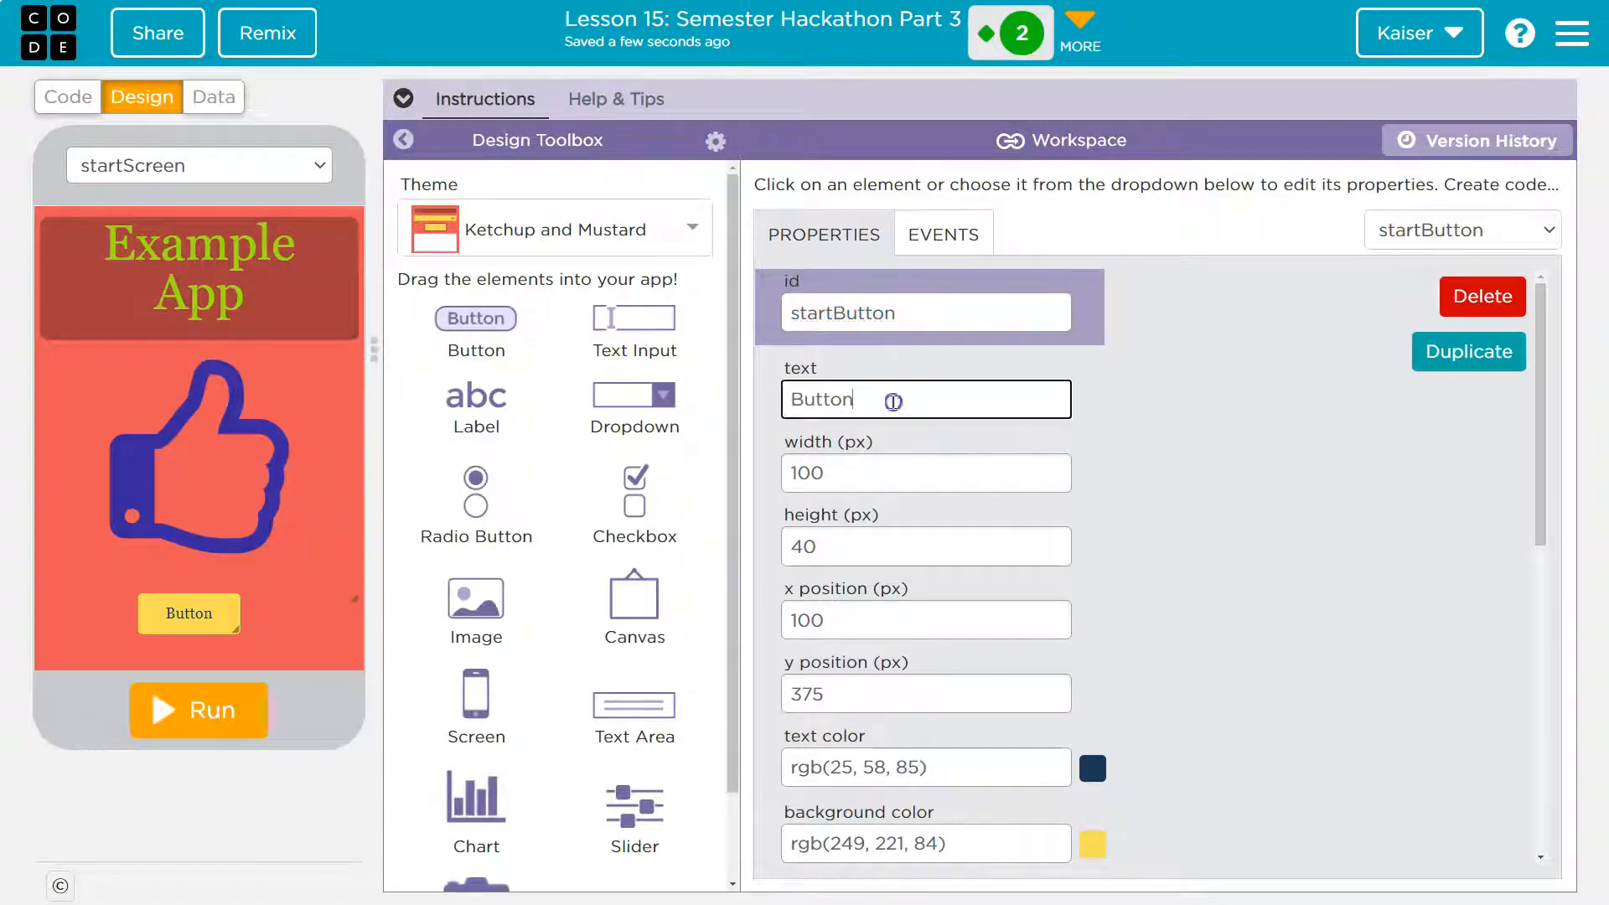
{"action": "type", "text": "Start"}
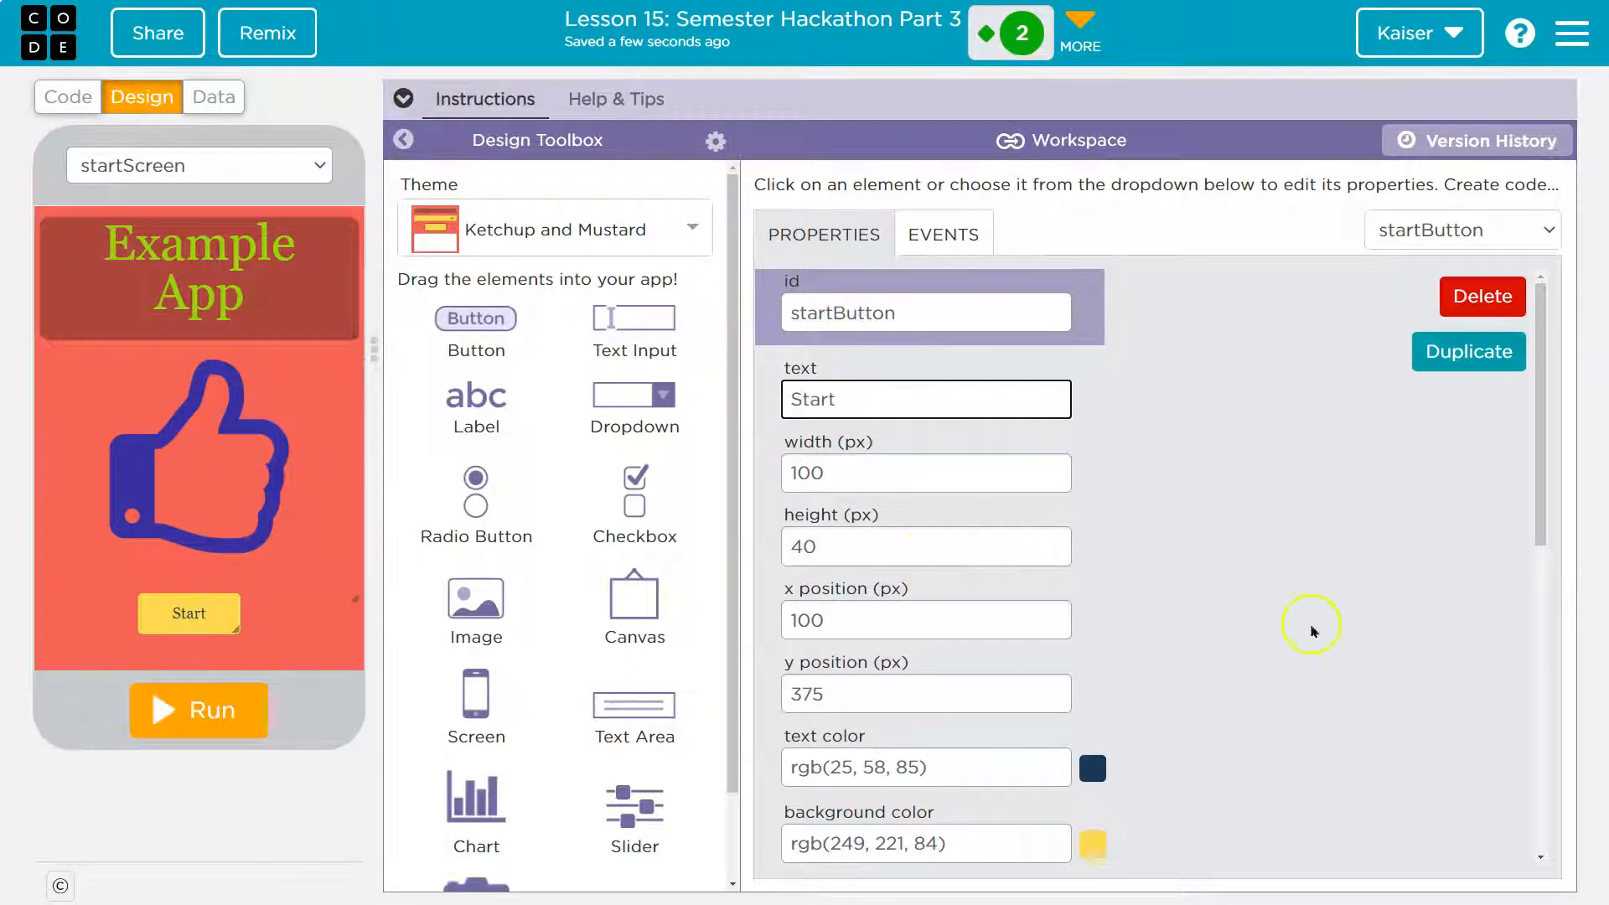
{"action": "scroll", "scroll_direction": "down", "scroll_amount": 3}
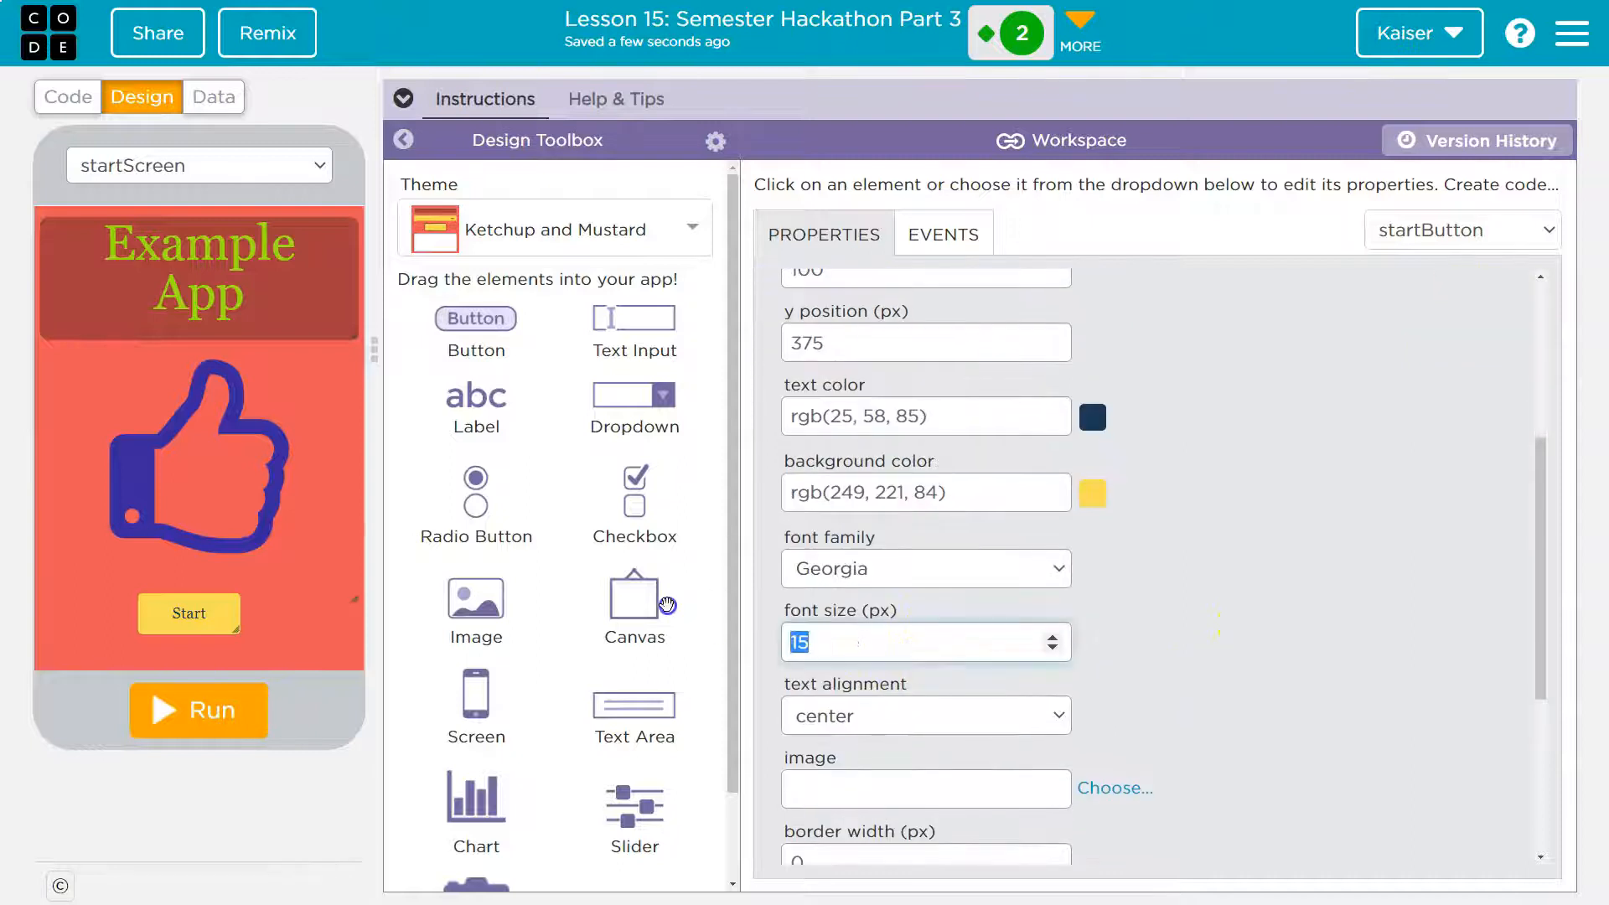
{"action": "type", "text": "18"}
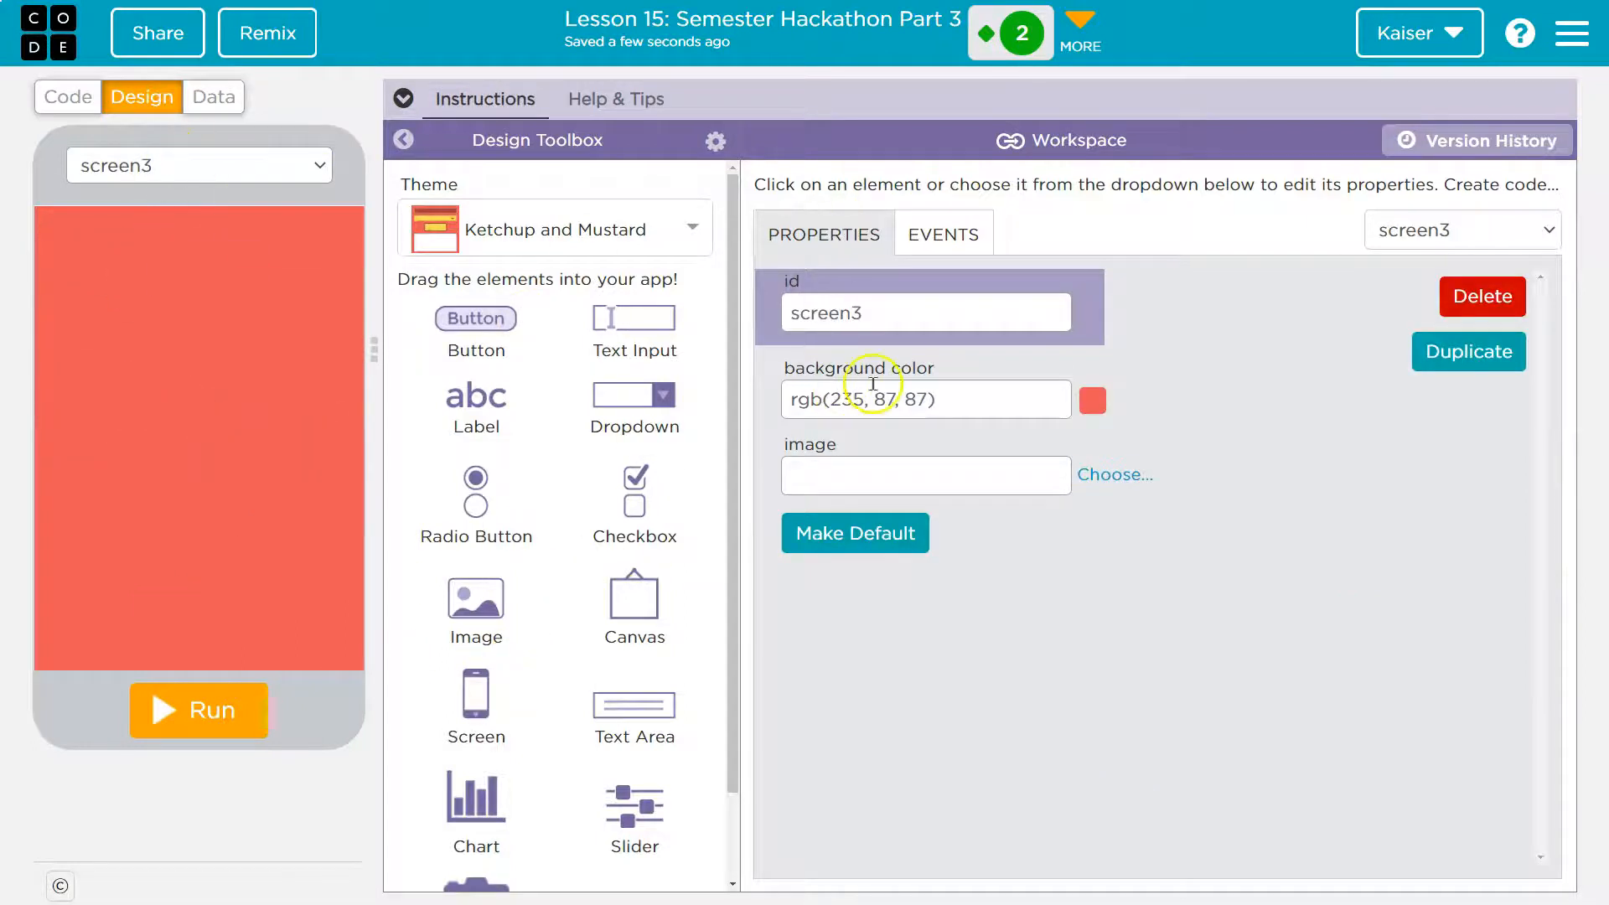
Name the new empty screen infoScreen.
{"action": "type", "text": "infoS"}
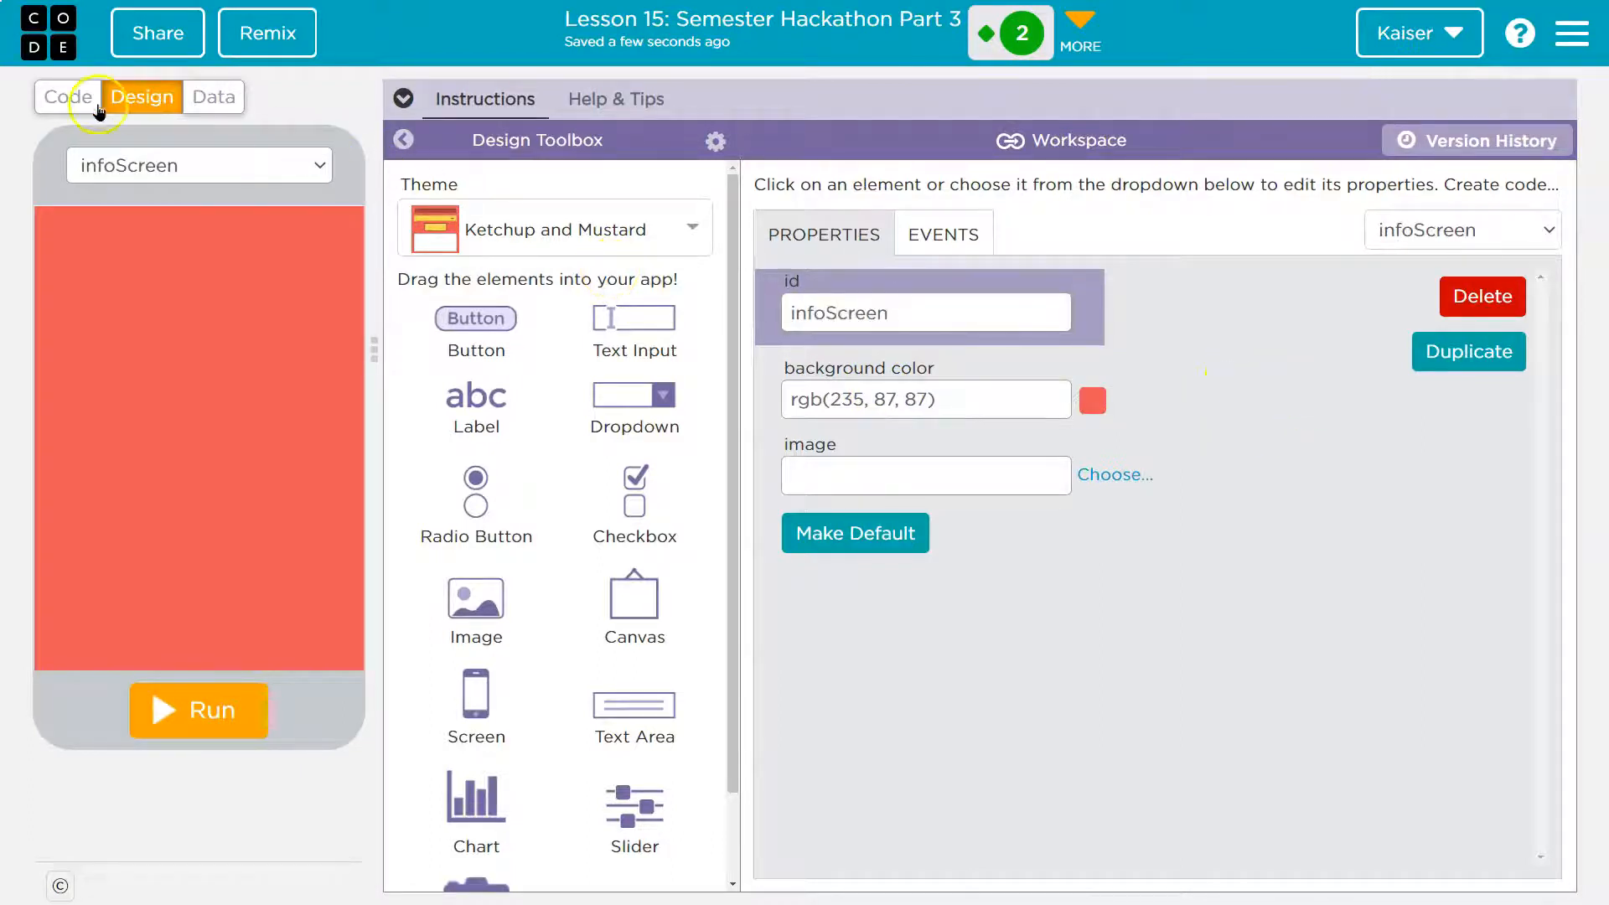
Add an empty onEvent click handler in Code mode, then run and reset the app.
{"action": "left_click", "coordinate": [68, 97]}
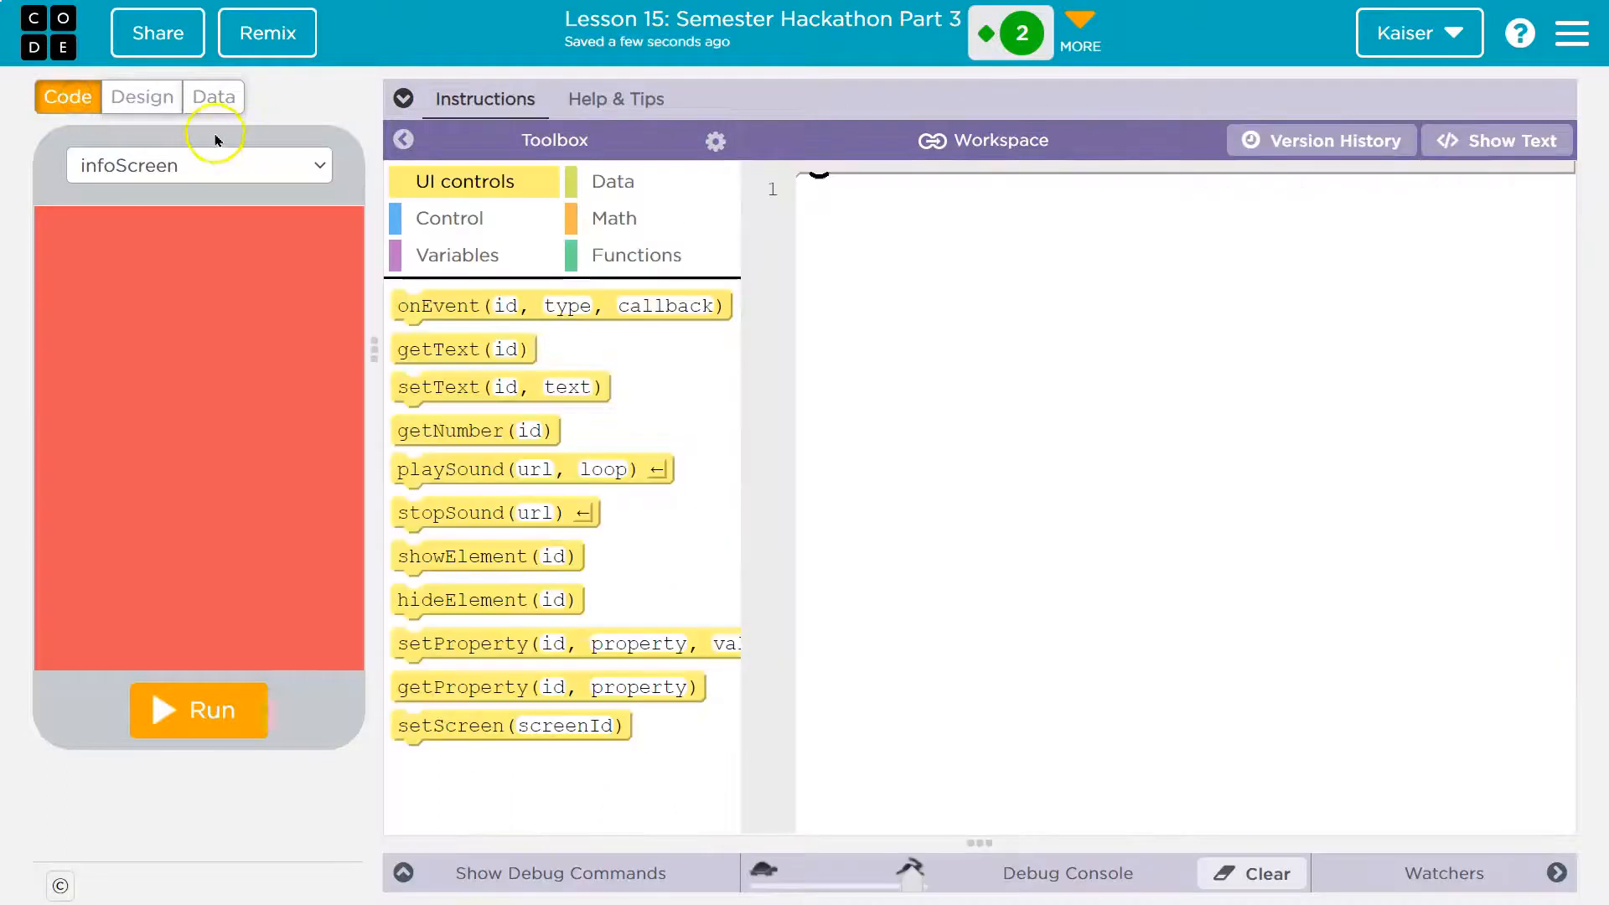
{"action": "left_click", "coordinate": [199, 165]}
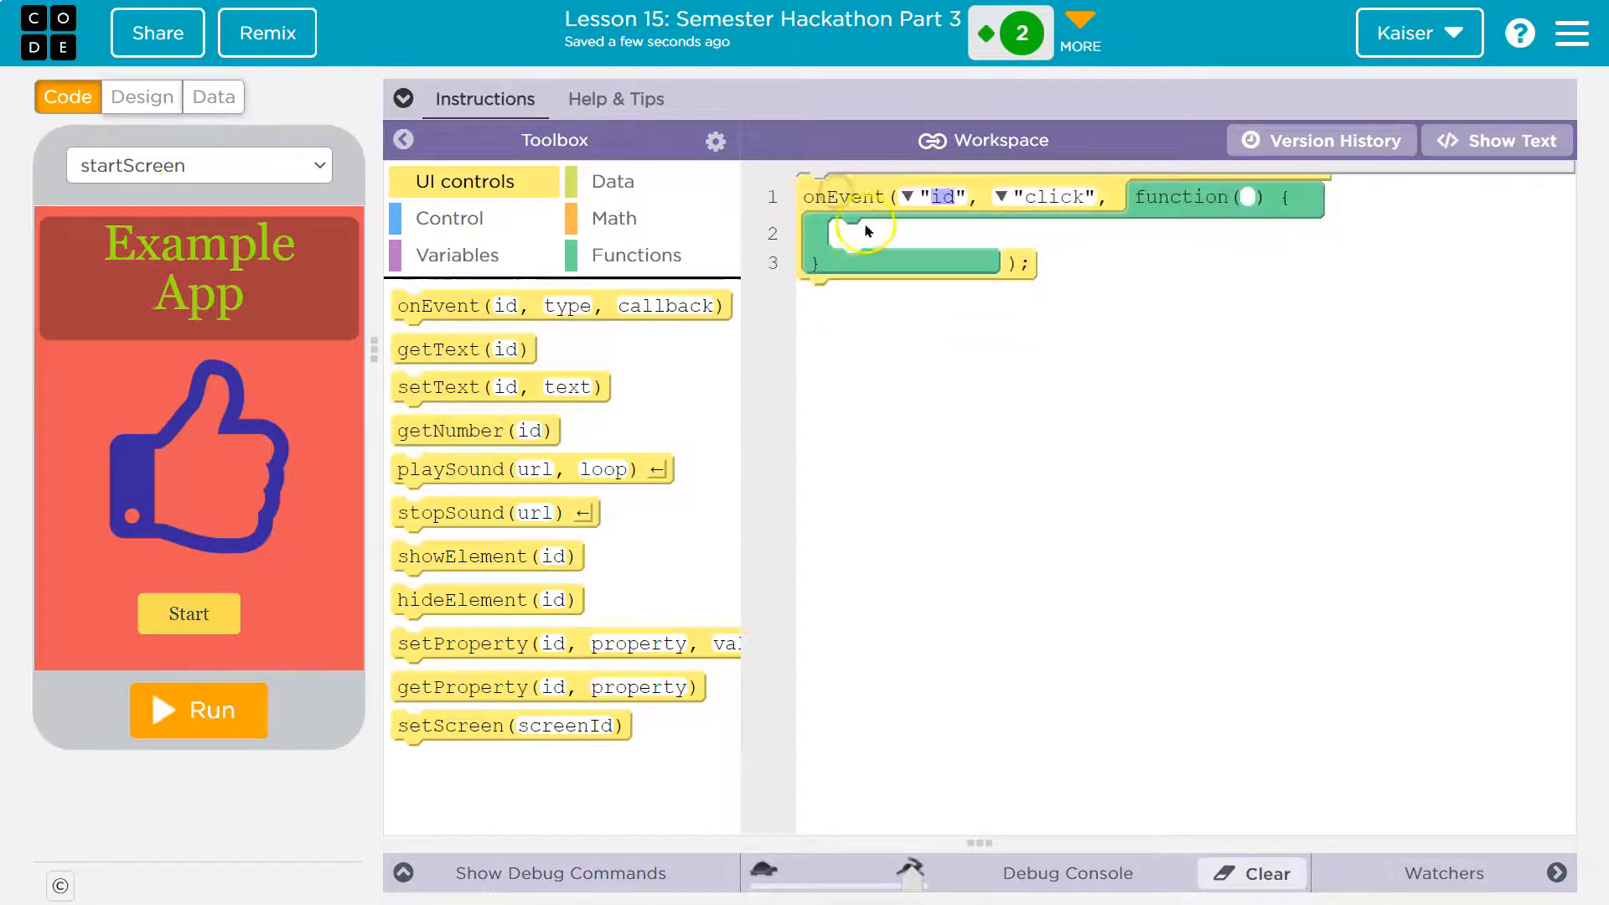
{"action": "mouse_move", "coordinate": [1056, 394]}
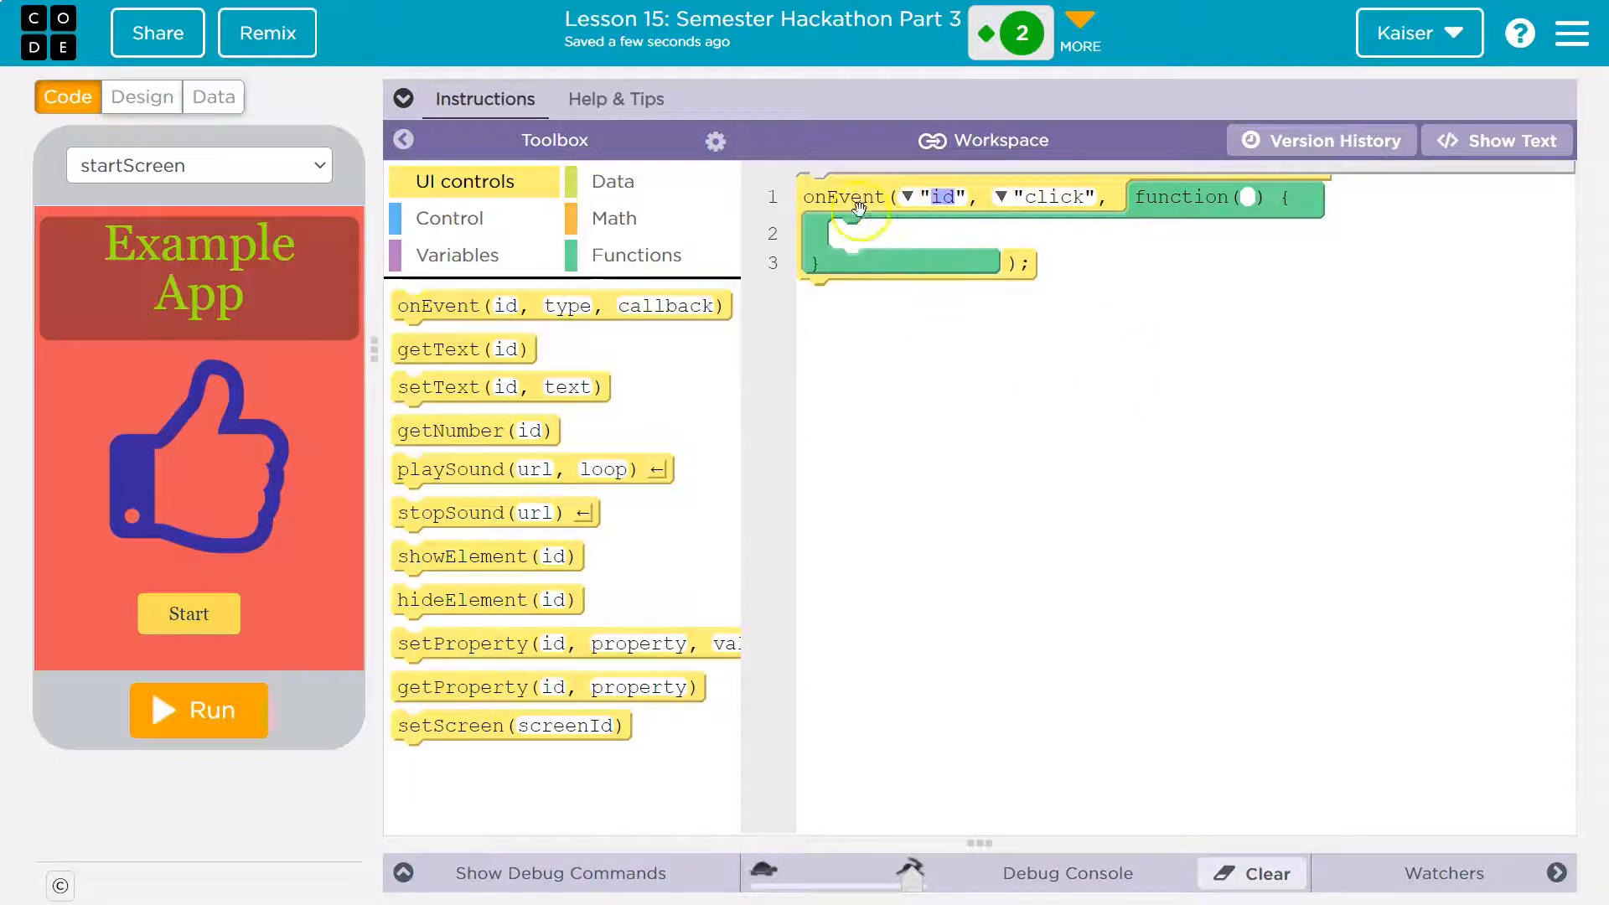
{"action": "mouse_move", "coordinate": [862, 179]}
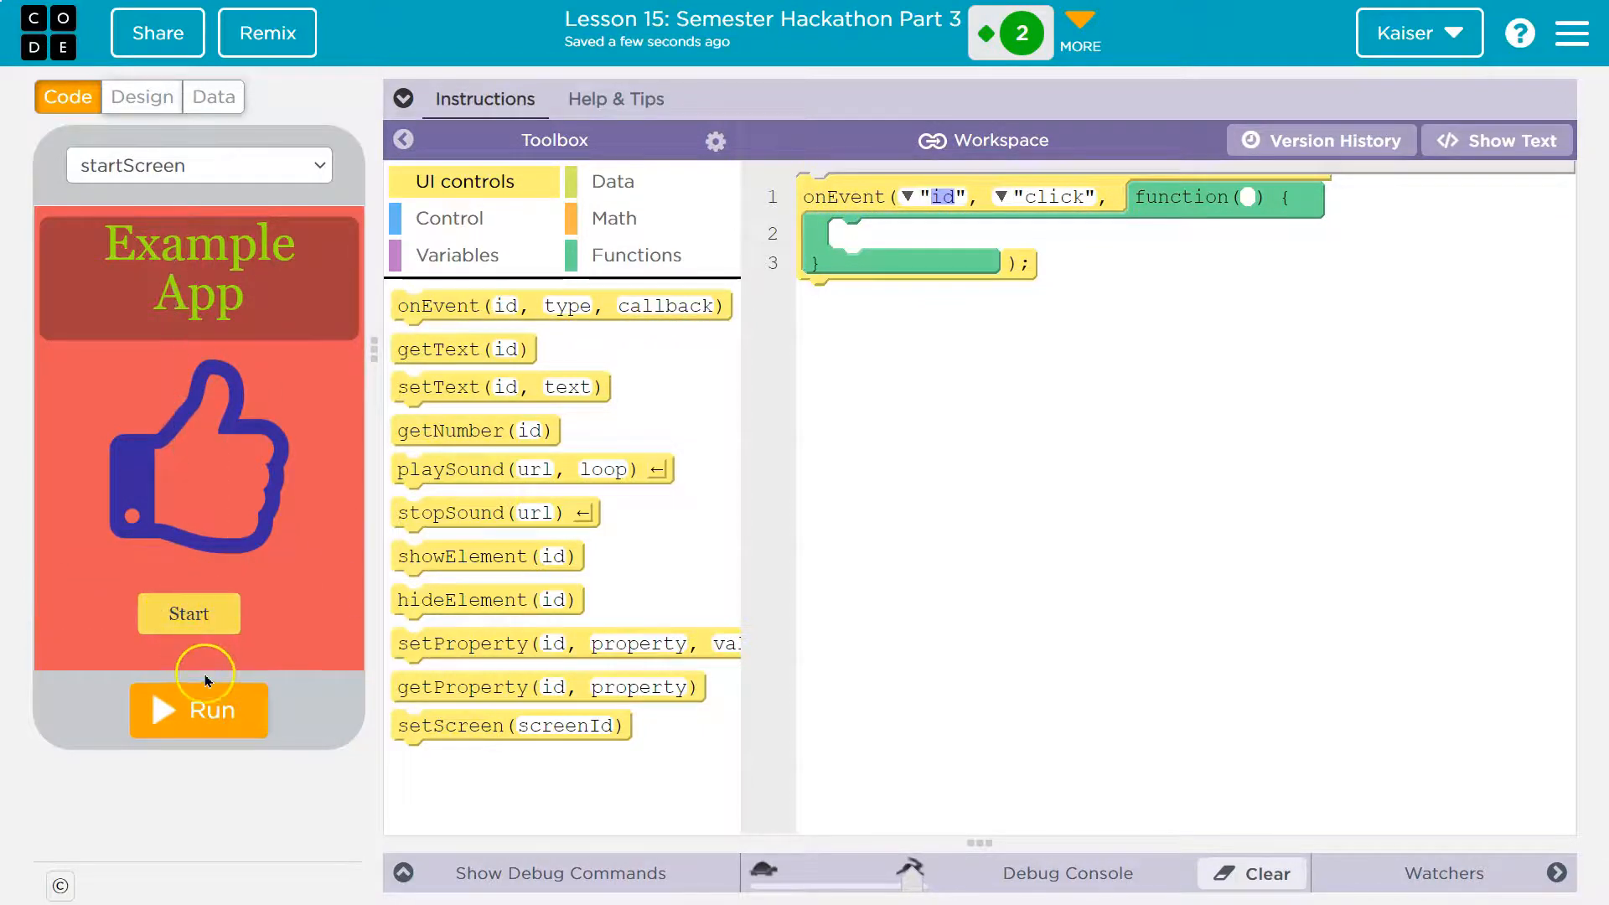
{"action": "left_click", "coordinate": [198, 711]}
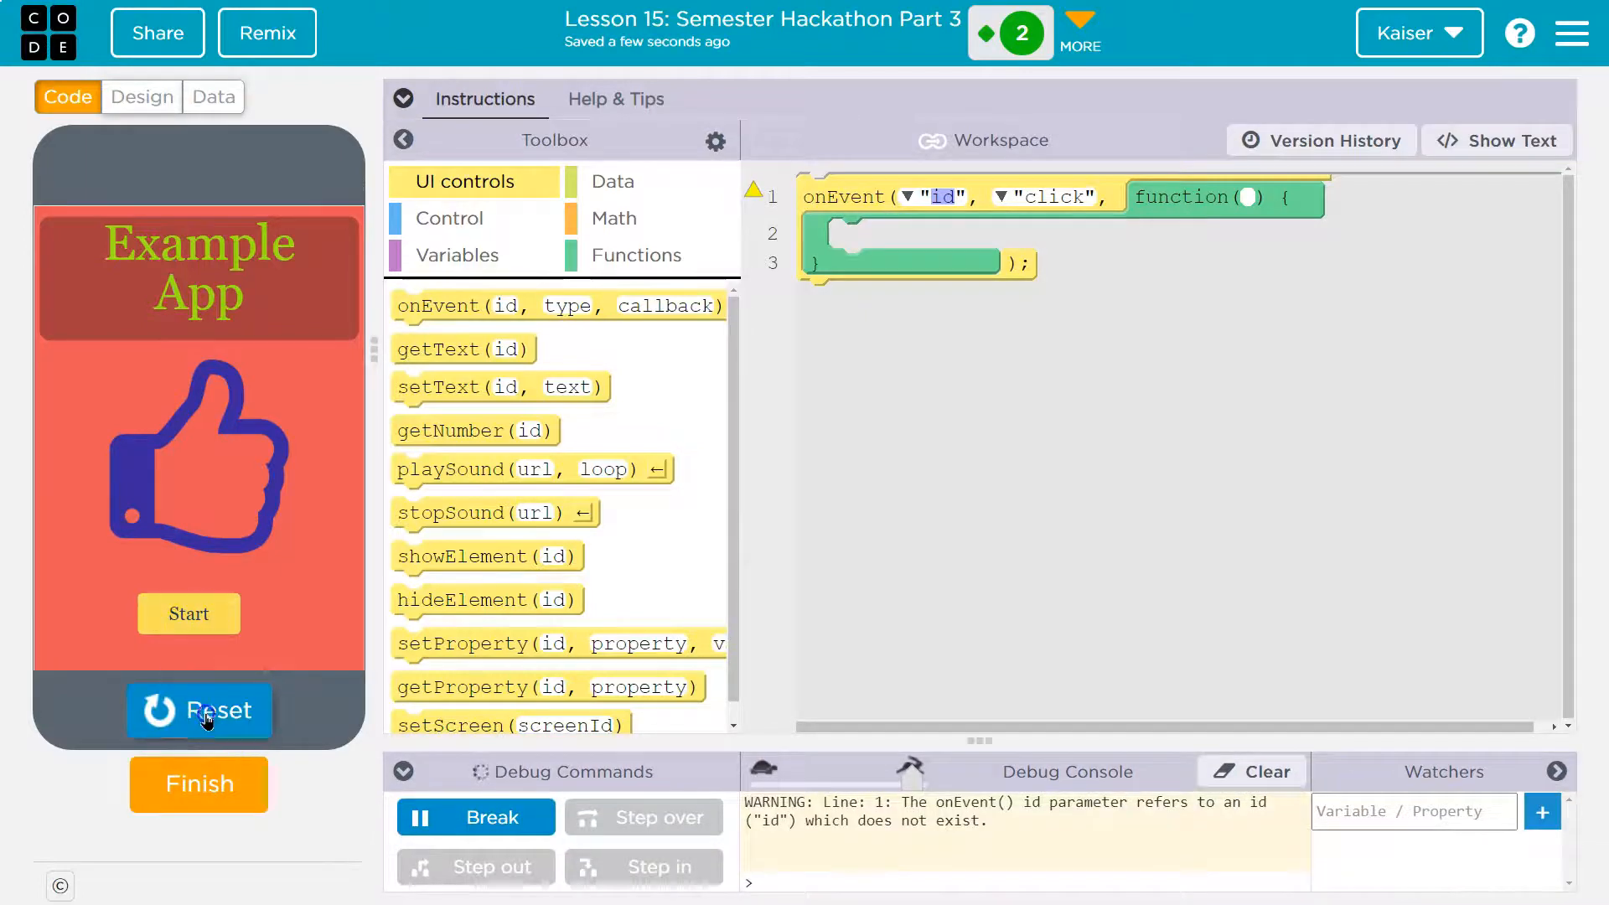
{"action": "left_click", "coordinate": [198, 710]}
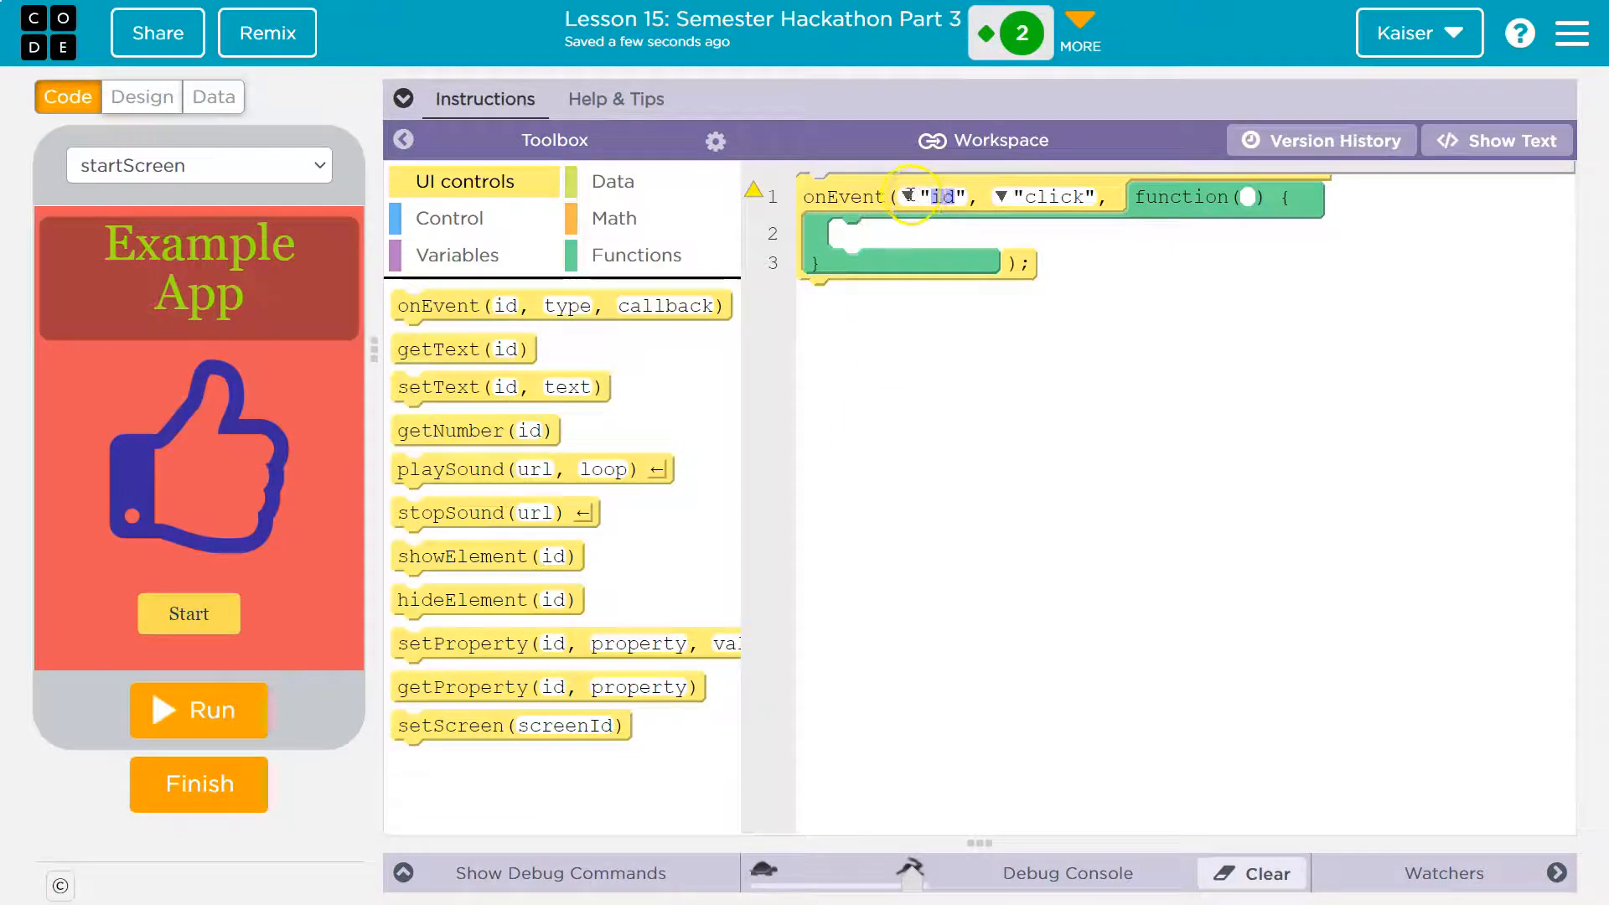
Point the onEvent handler at startButton with click as the event type.
{"action": "left_click", "coordinate": [909, 197]}
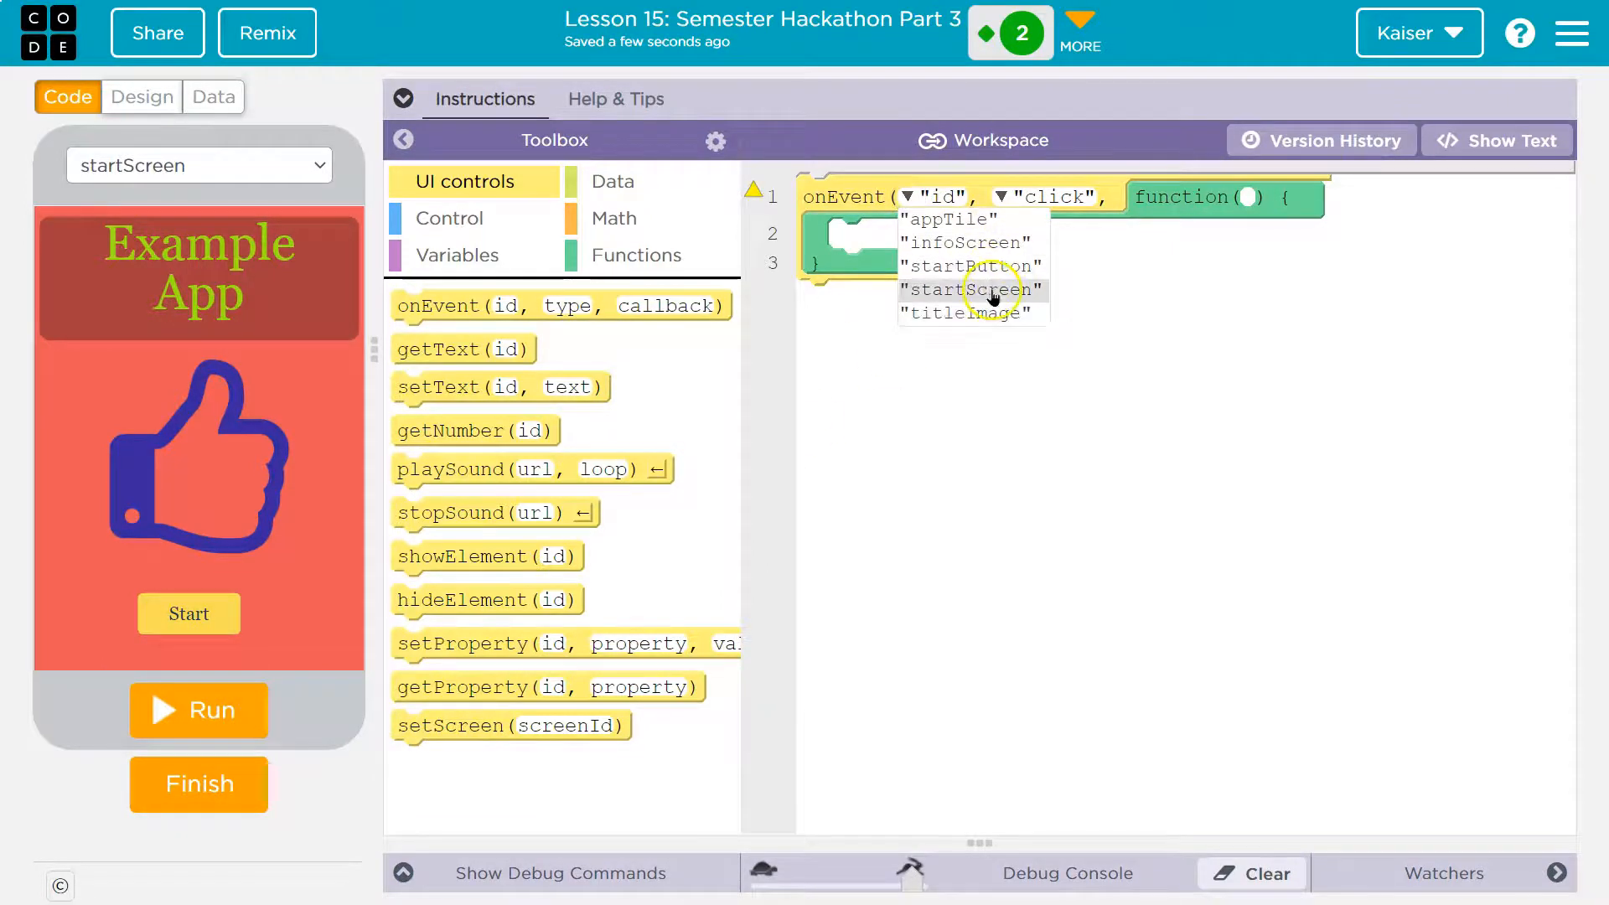
{"action": "mouse_move", "coordinate": [967, 266]}
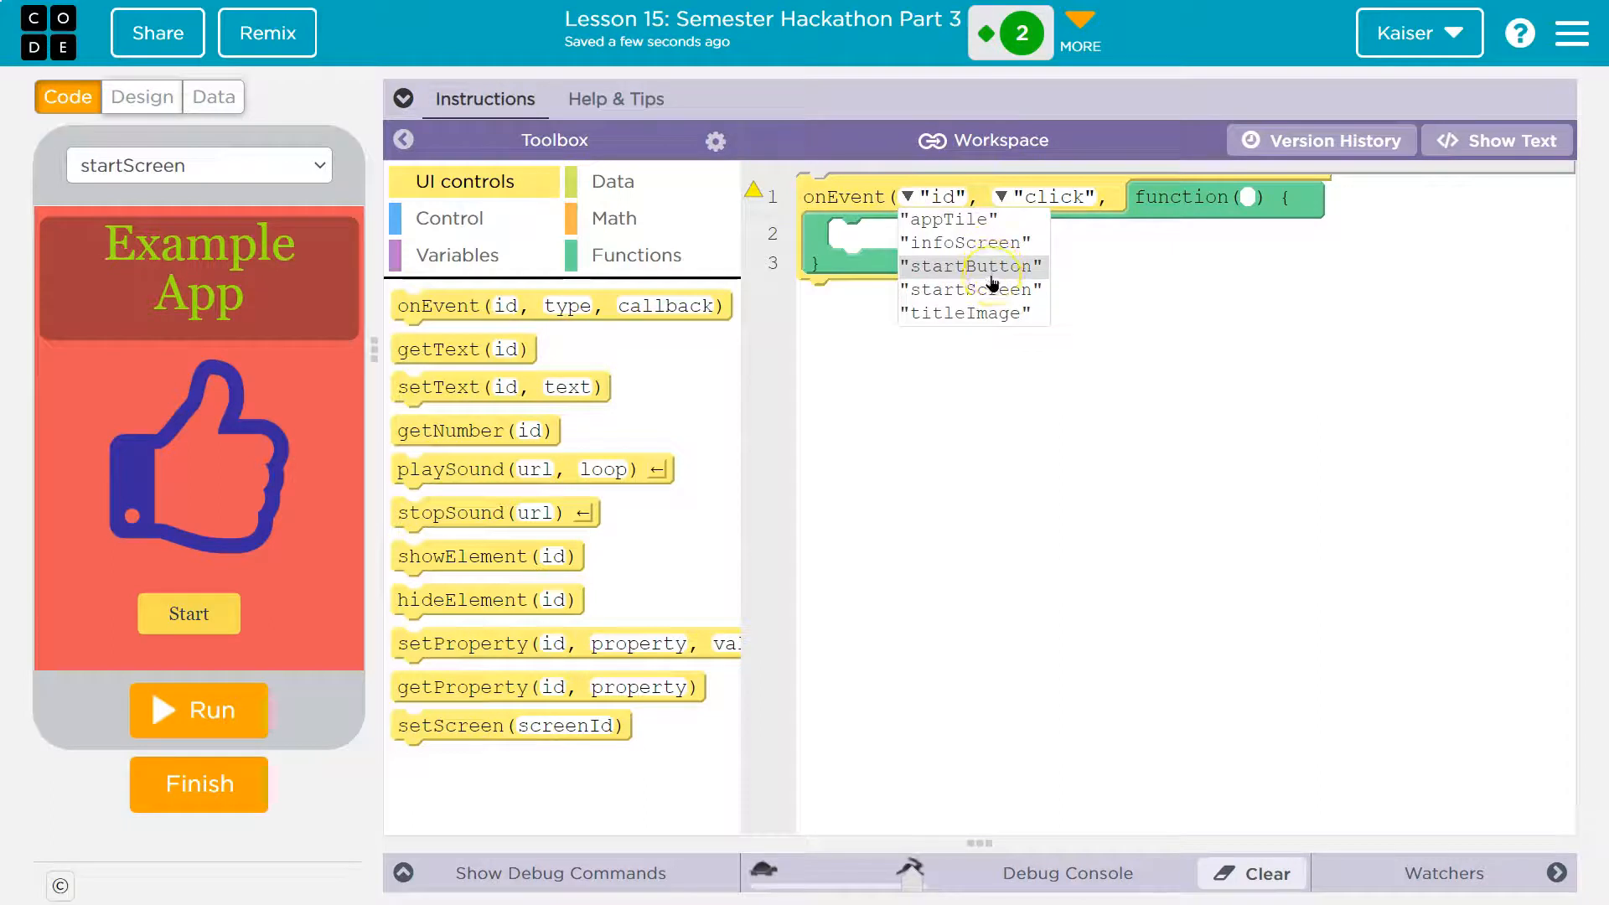
{"action": "left_click", "coordinate": [967, 265]}
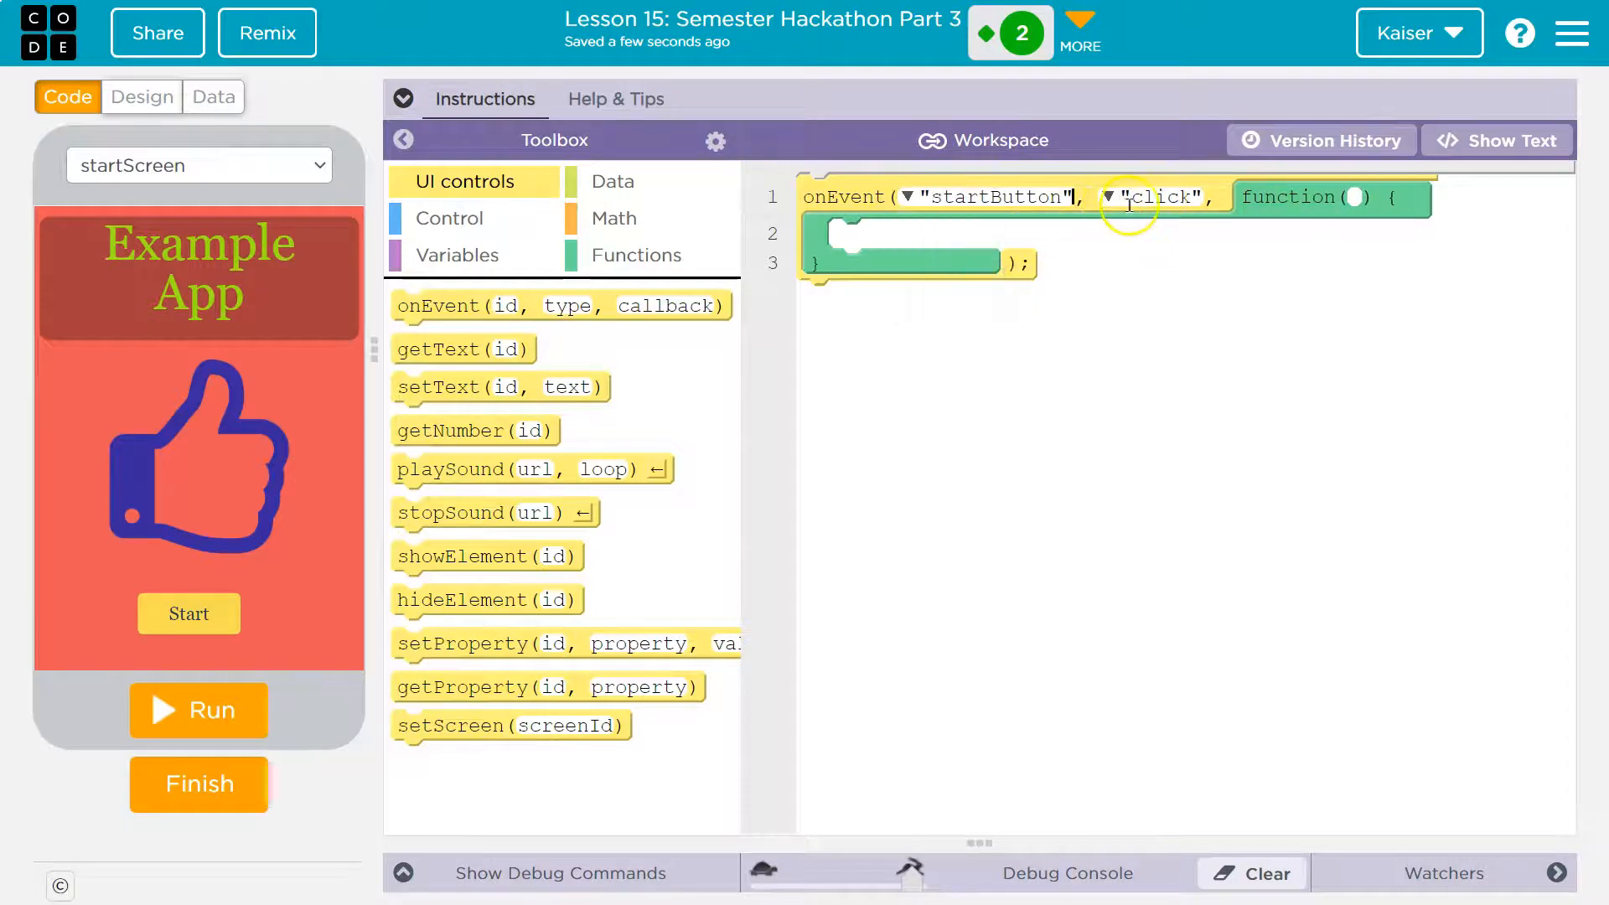
{"action": "left_click", "coordinate": [1112, 197]}
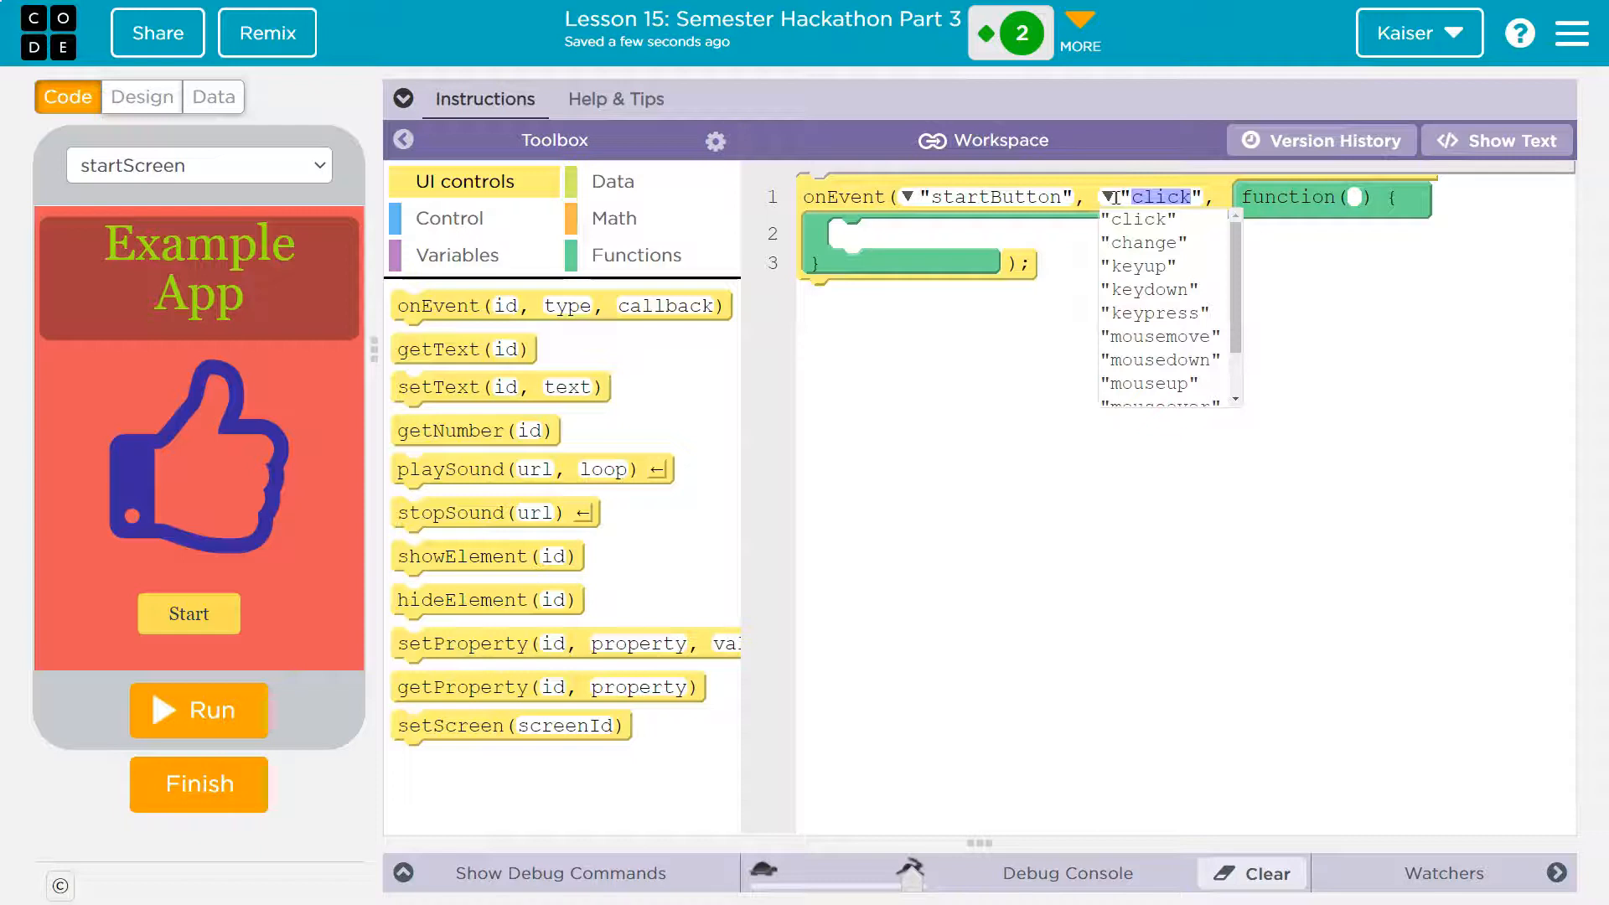
{"action": "left_click", "coordinate": [1117, 219]}
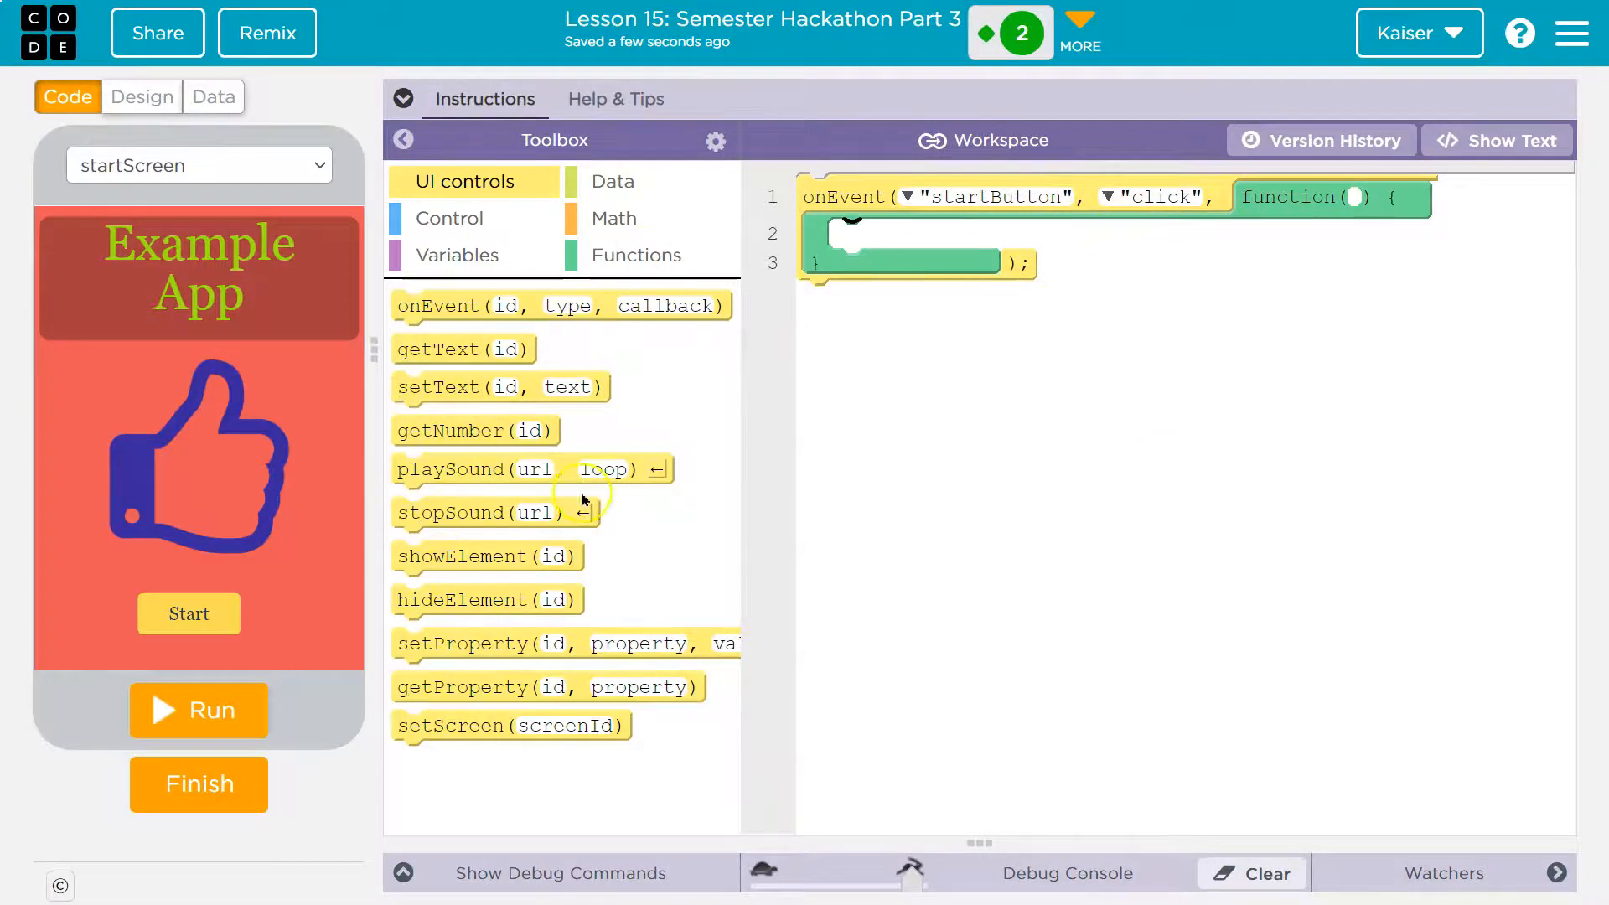
{"action": "mouse_move", "coordinate": [530, 611]}
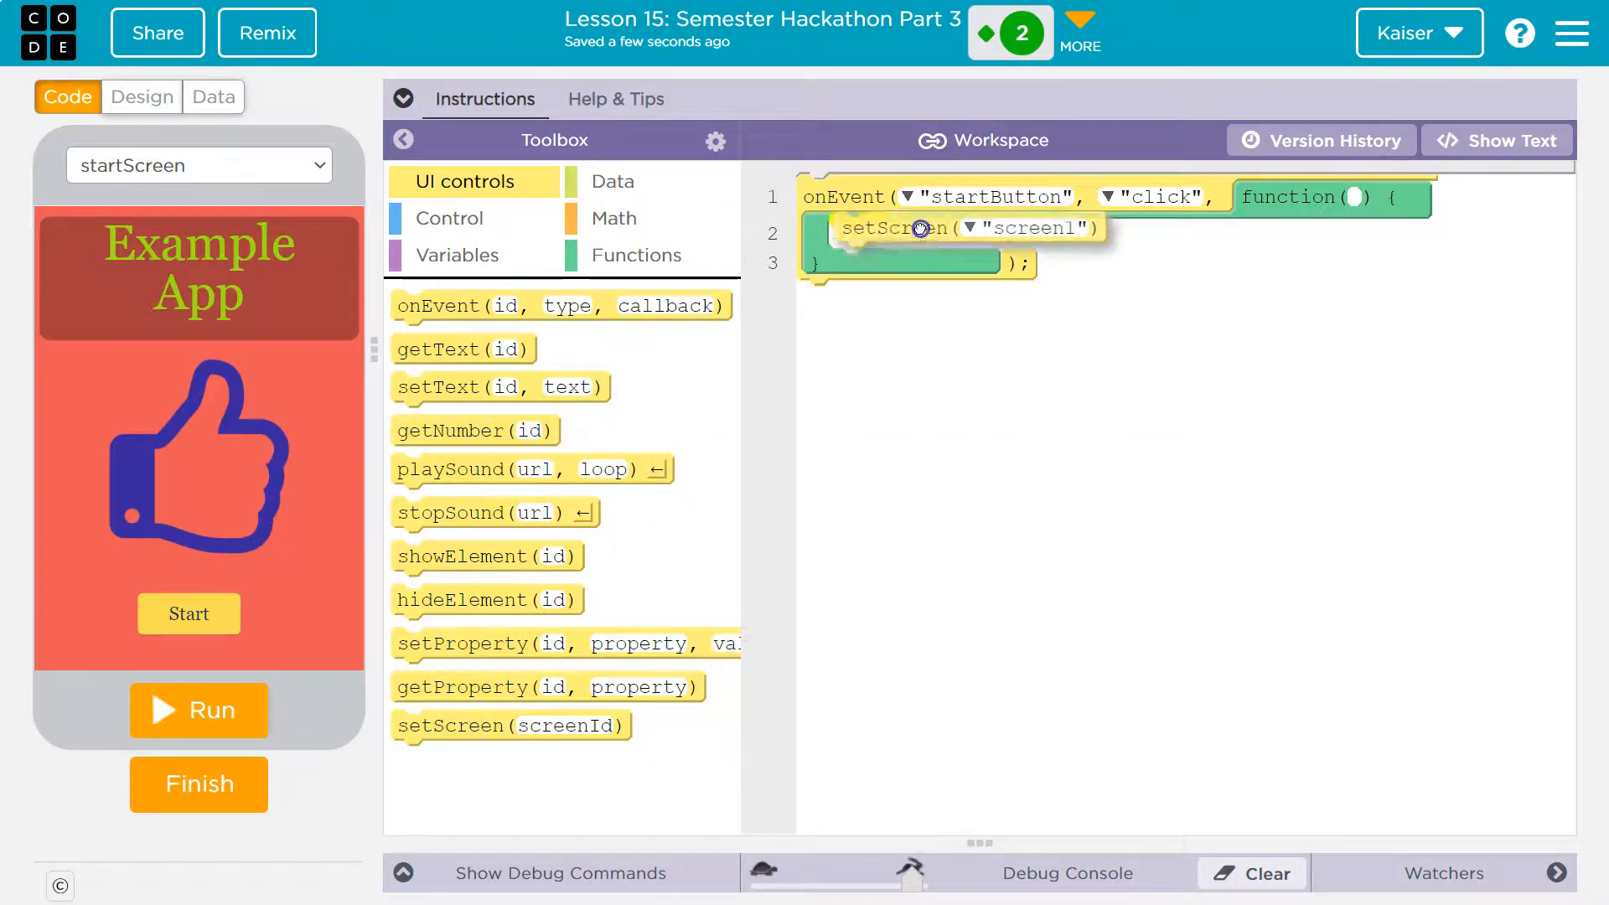
Try a setScreen block showing infoScreen and test it with the Start button.
{"action": "left_click", "coordinate": [198, 165]}
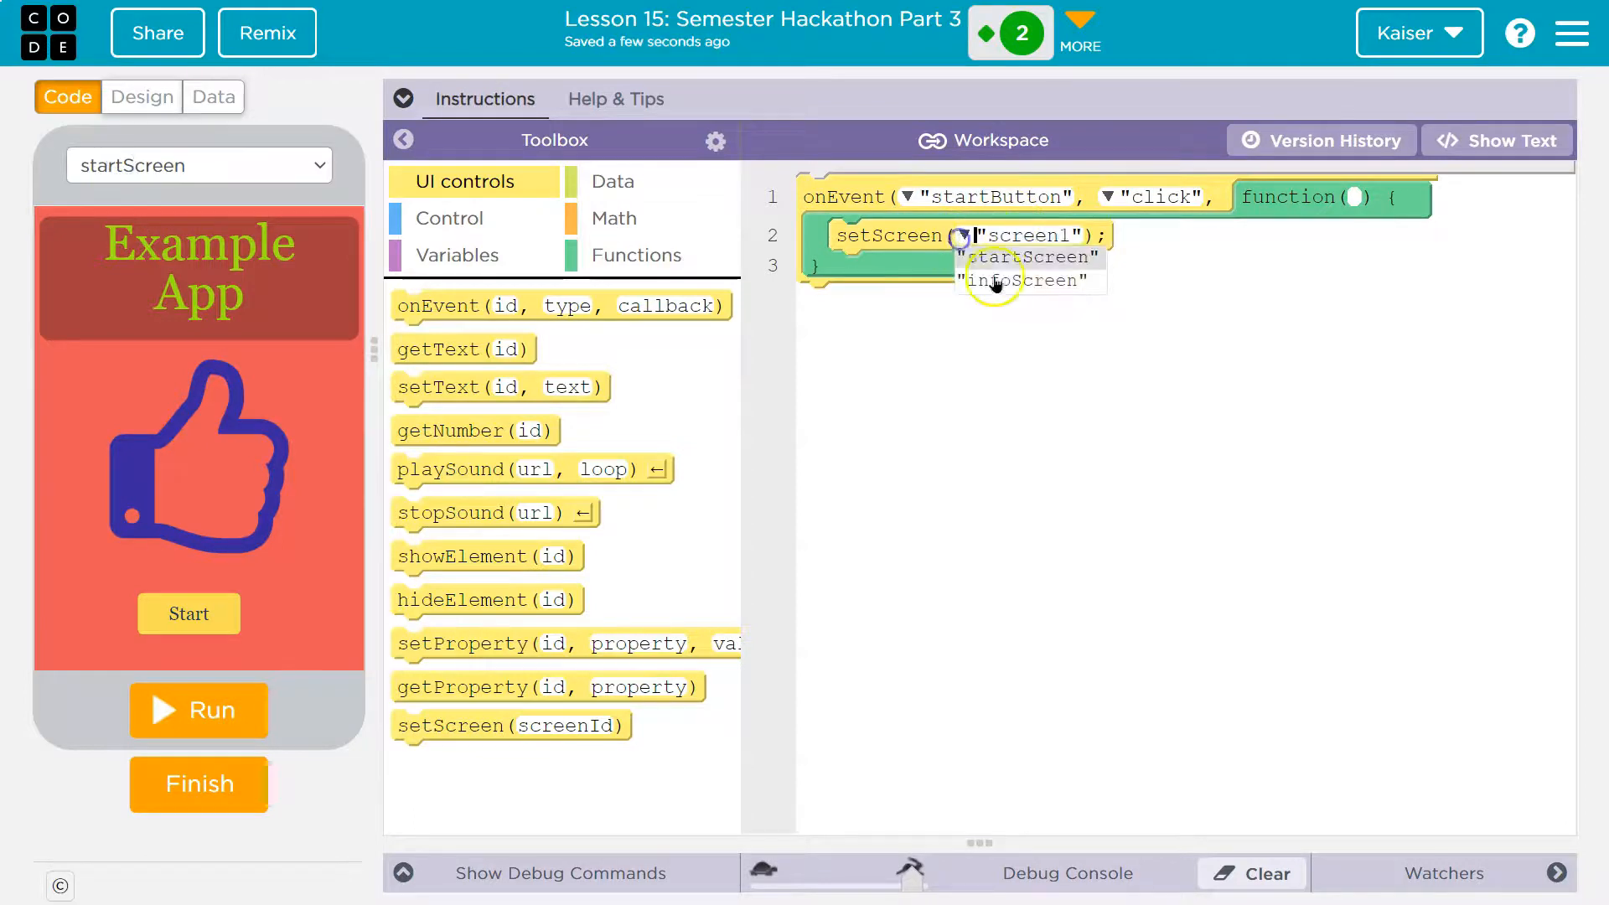
{"action": "left_click", "coordinate": [1031, 281]}
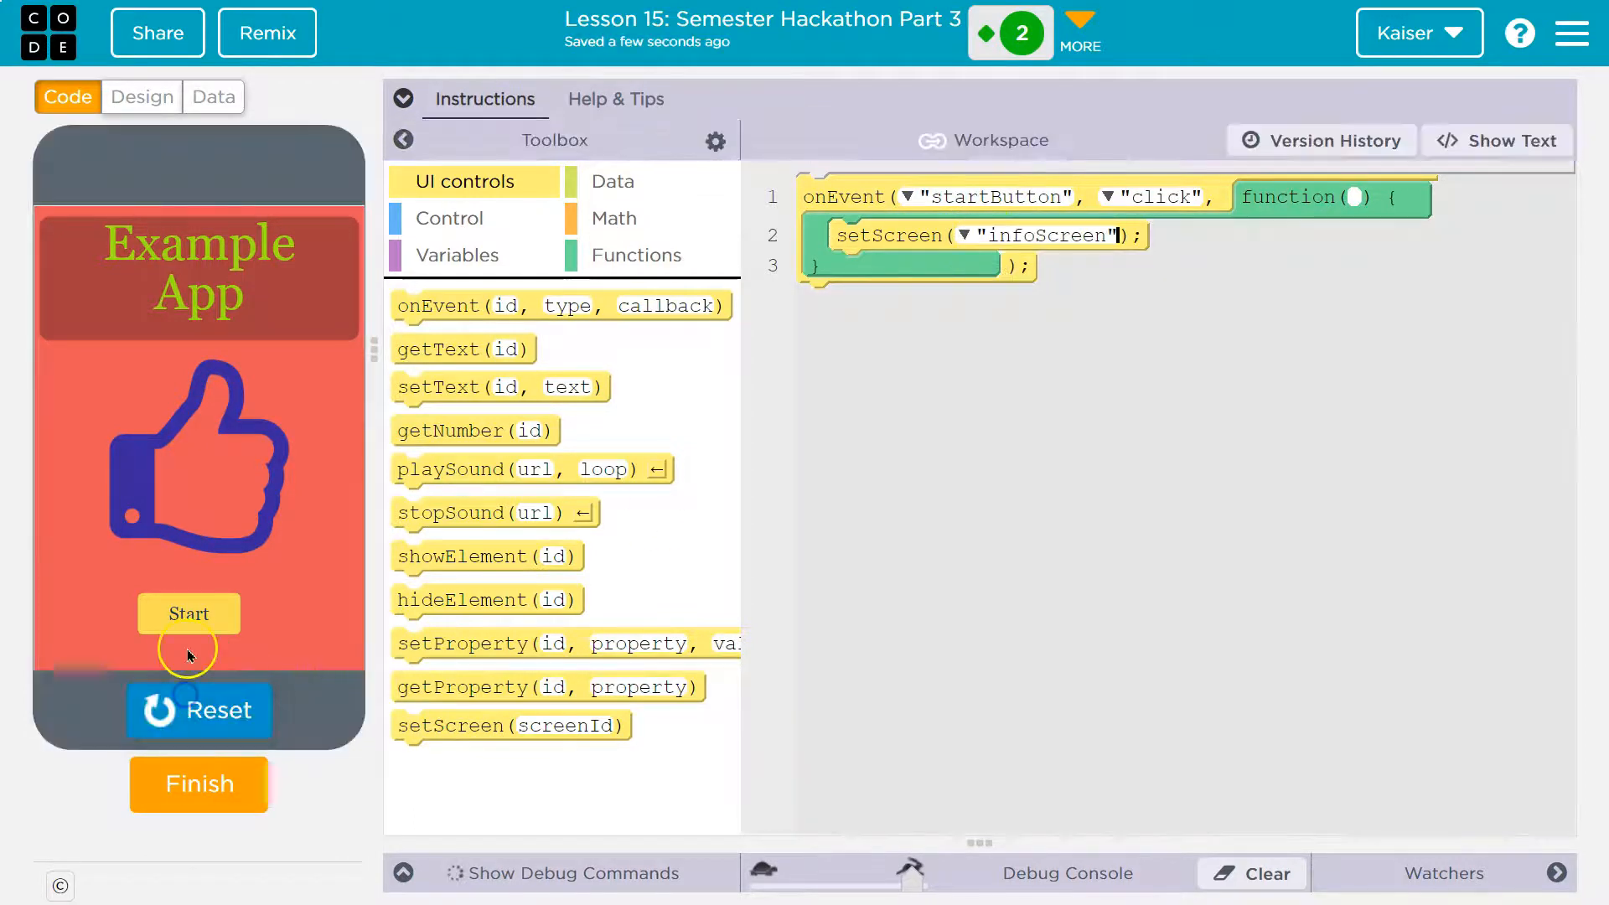
{"action": "left_click", "coordinate": [198, 710]}
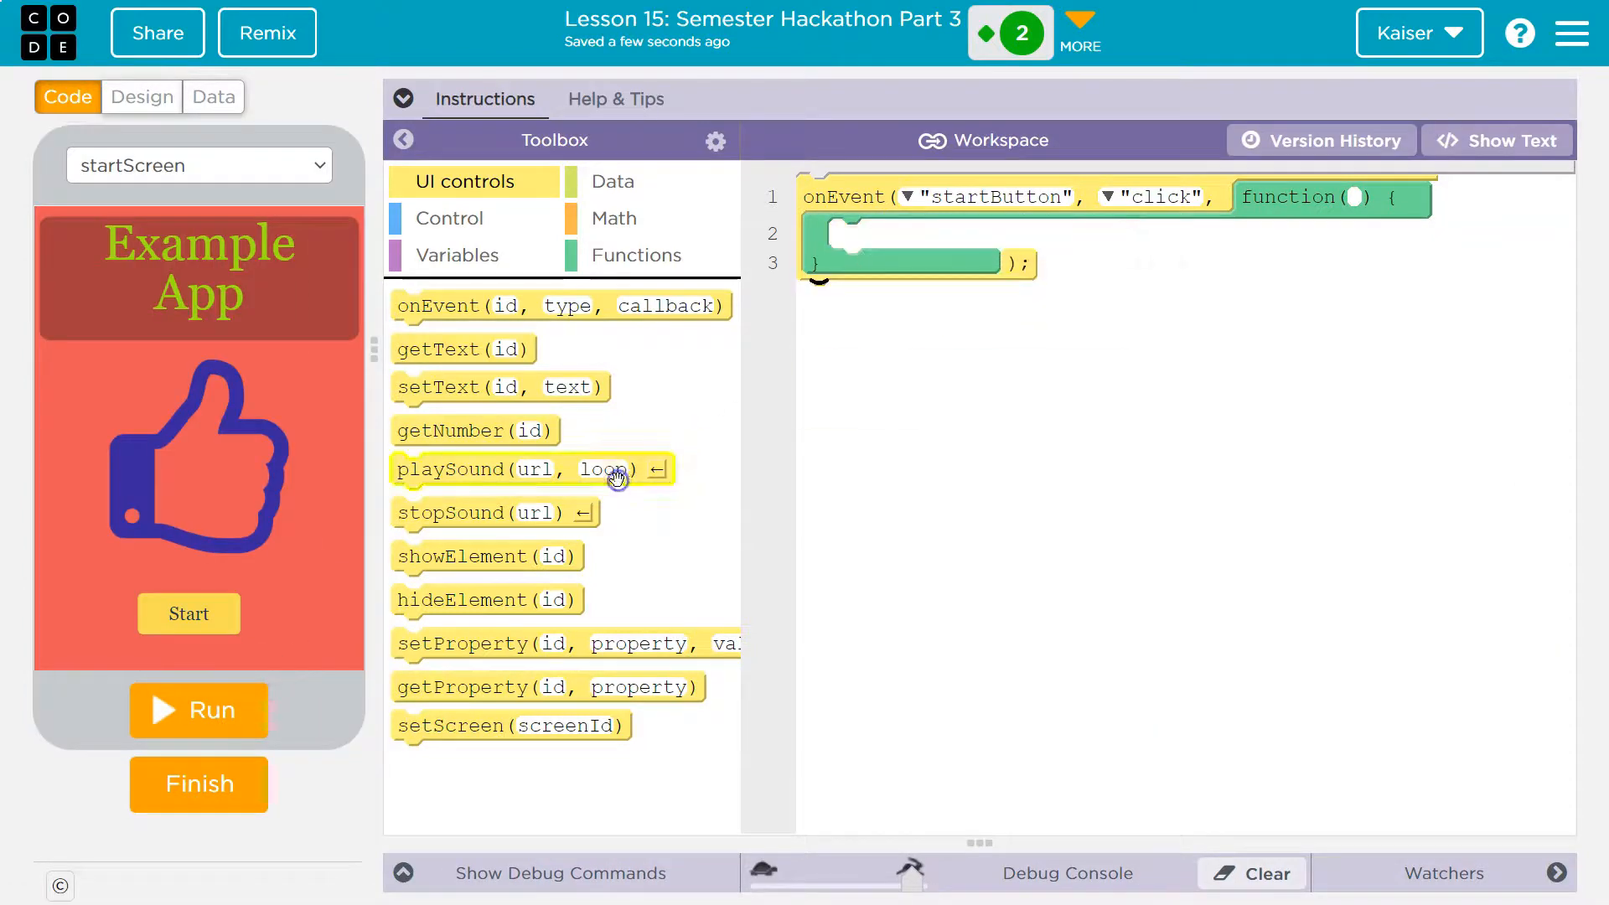
{"action": "mouse_move", "coordinate": [478, 666]}
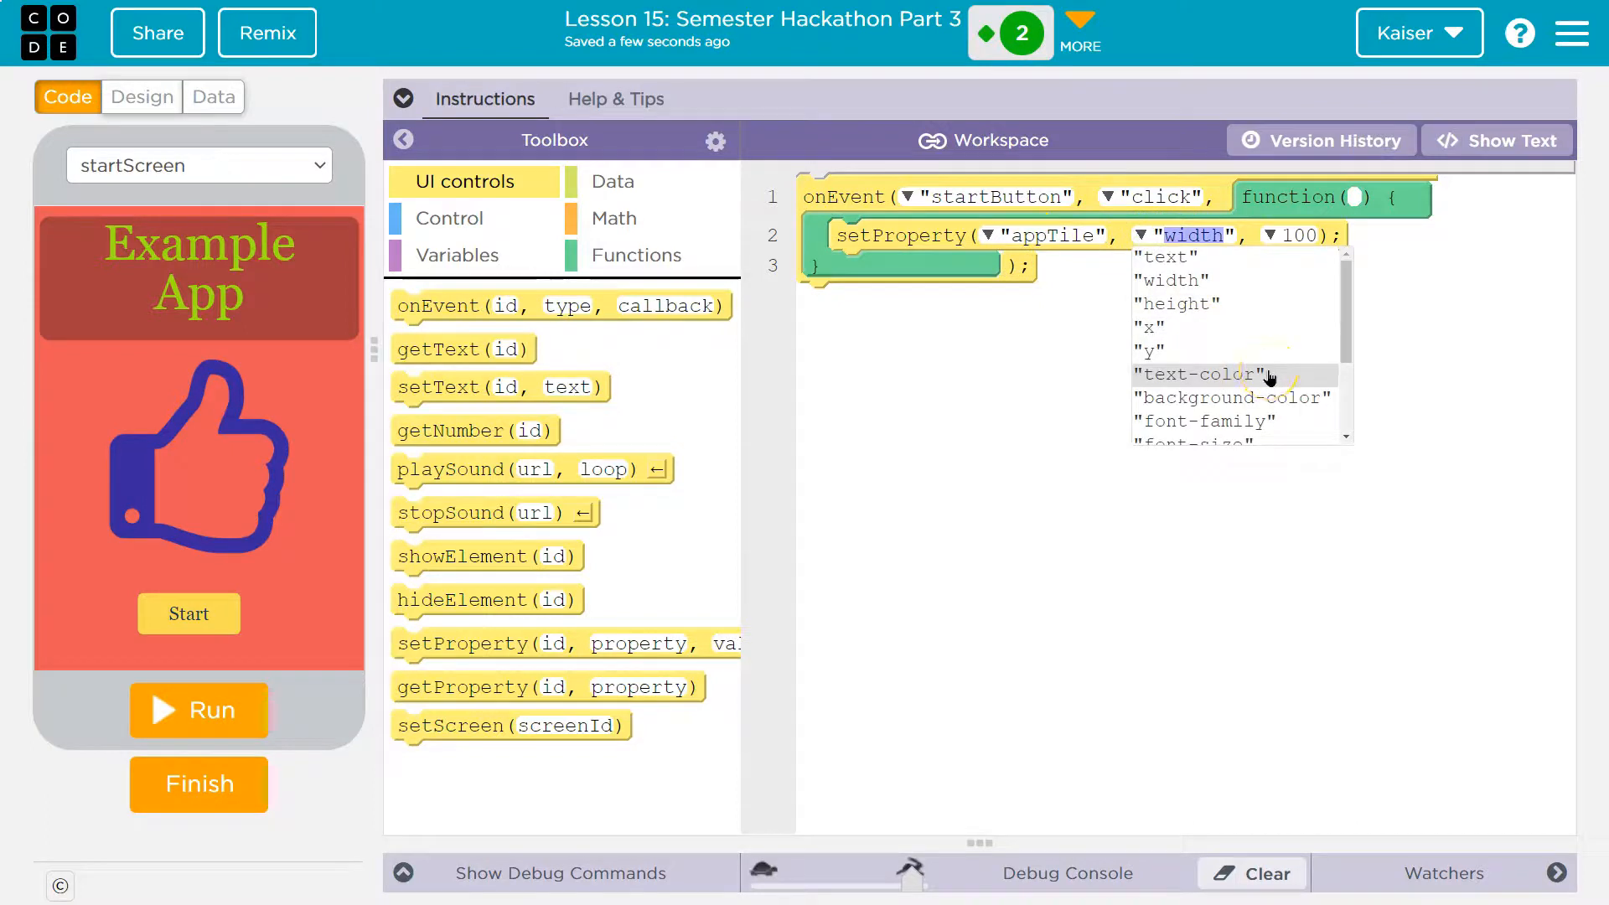
Make the setProperty call change appTile's text-color to green.
{"action": "left_click", "coordinate": [1211, 374]}
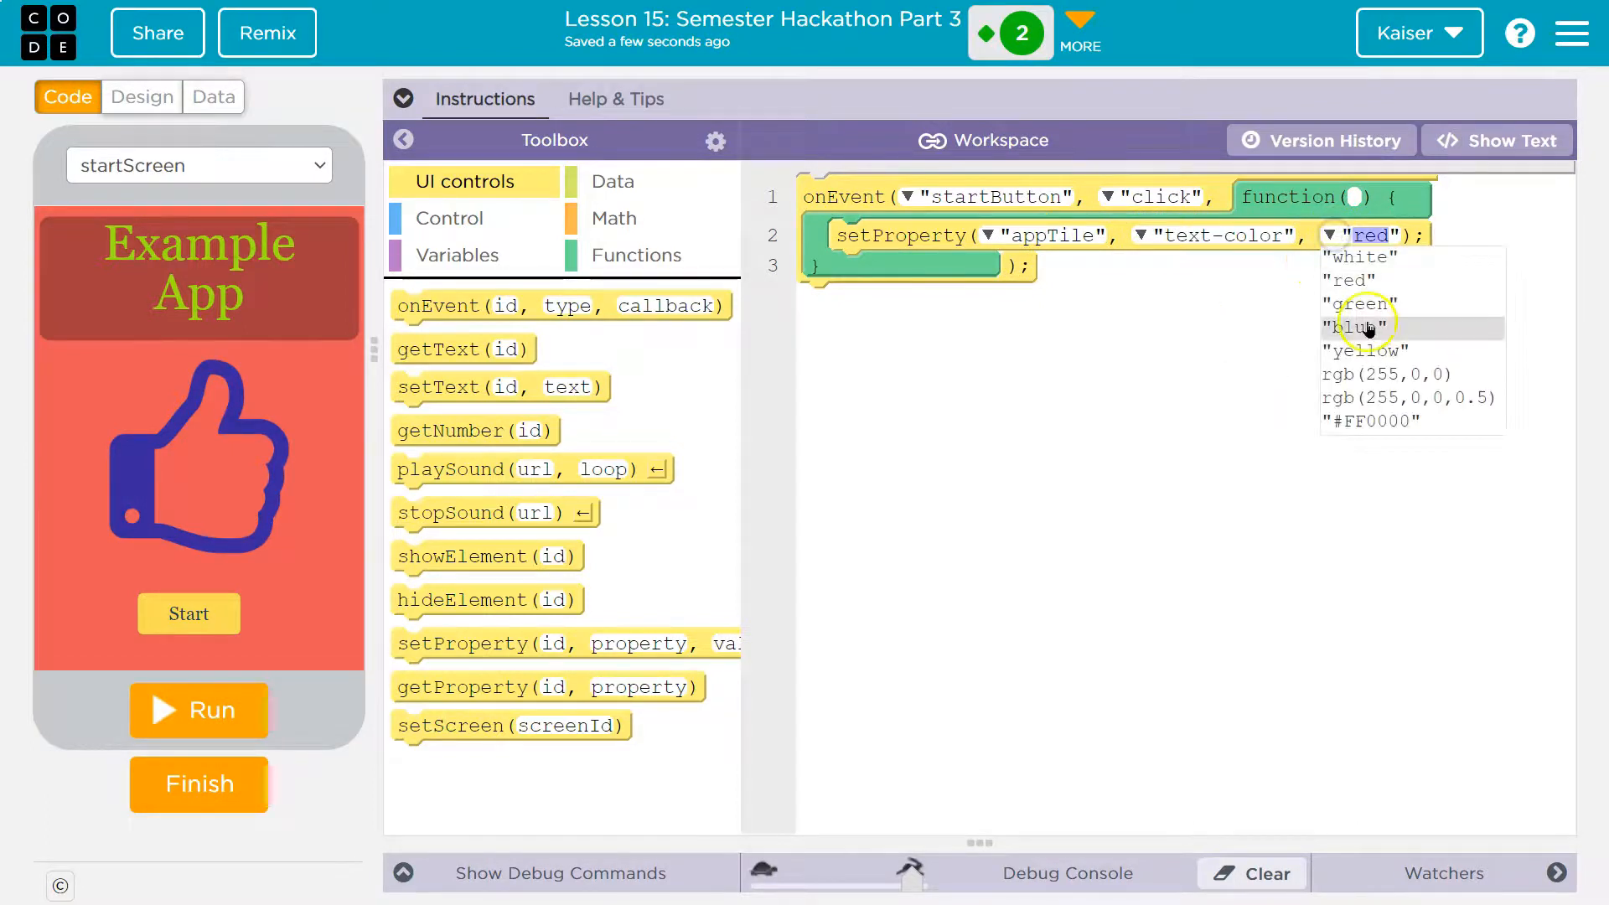
{"action": "left_click", "coordinate": [1364, 304]}
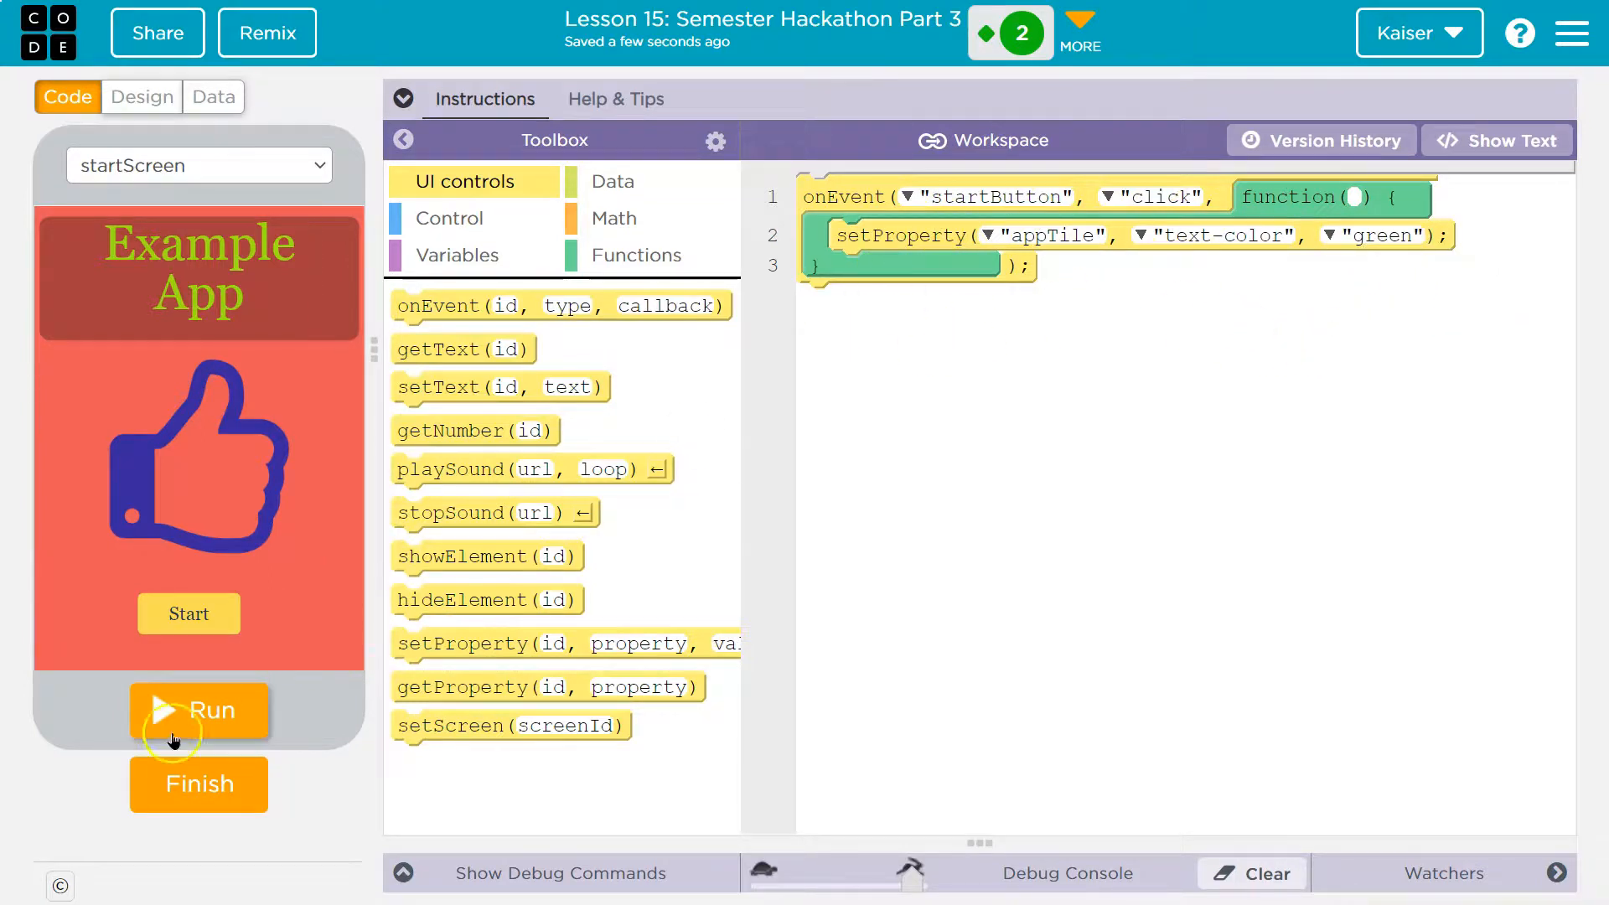
Run the app to check Start turns the Example App title green.
{"action": "left_click", "coordinate": [200, 711]}
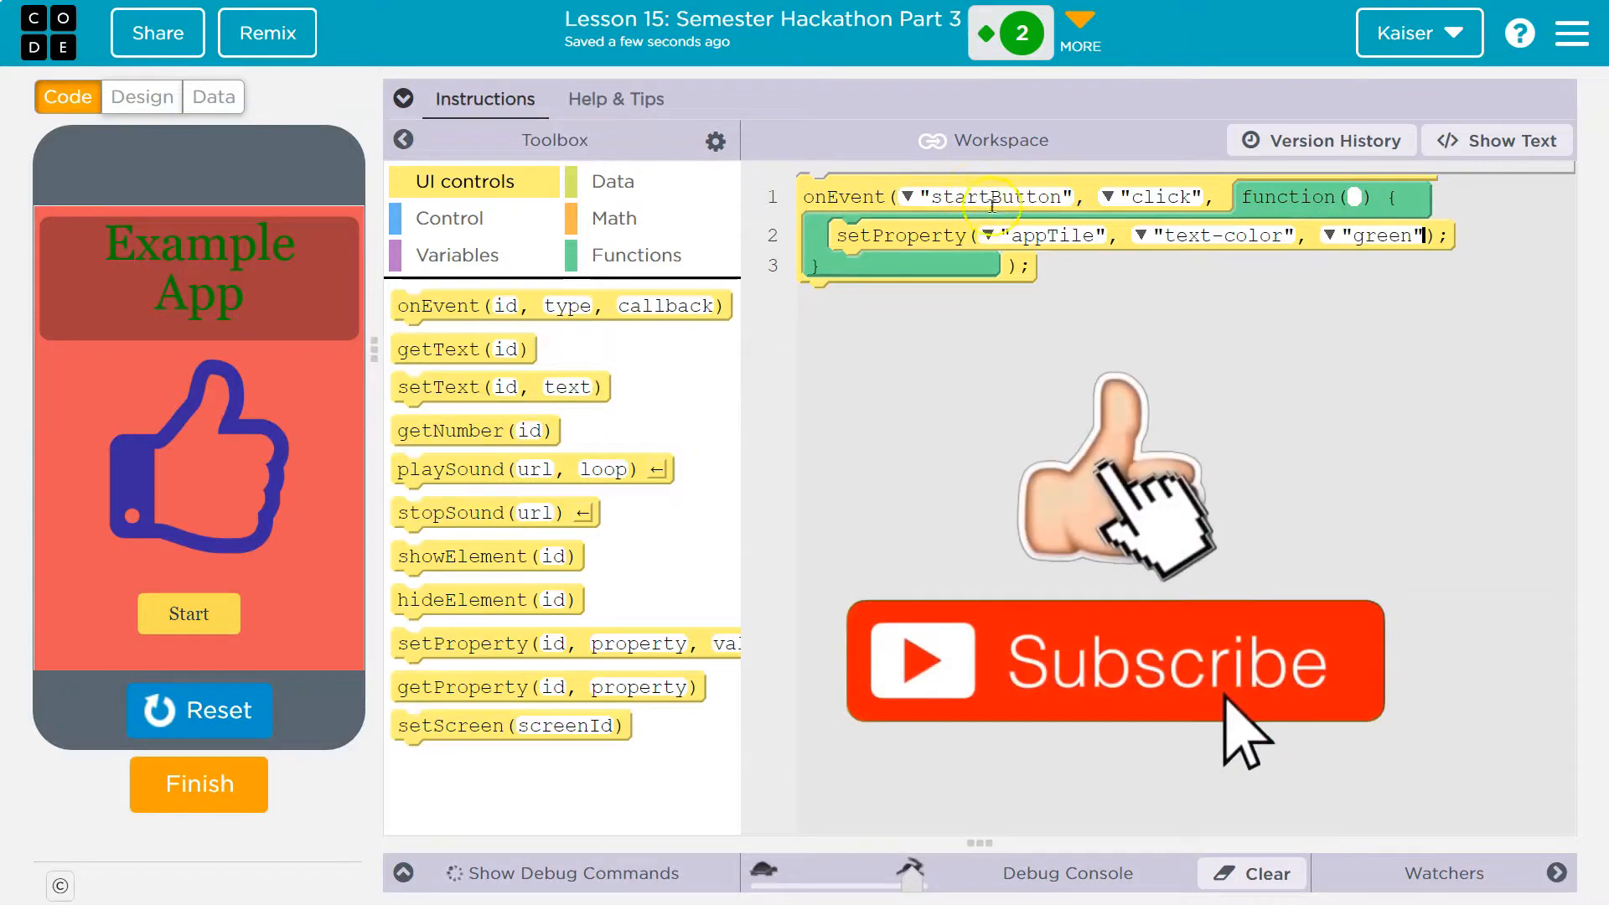
{"action": "mouse_move", "coordinate": [1157, 196]}
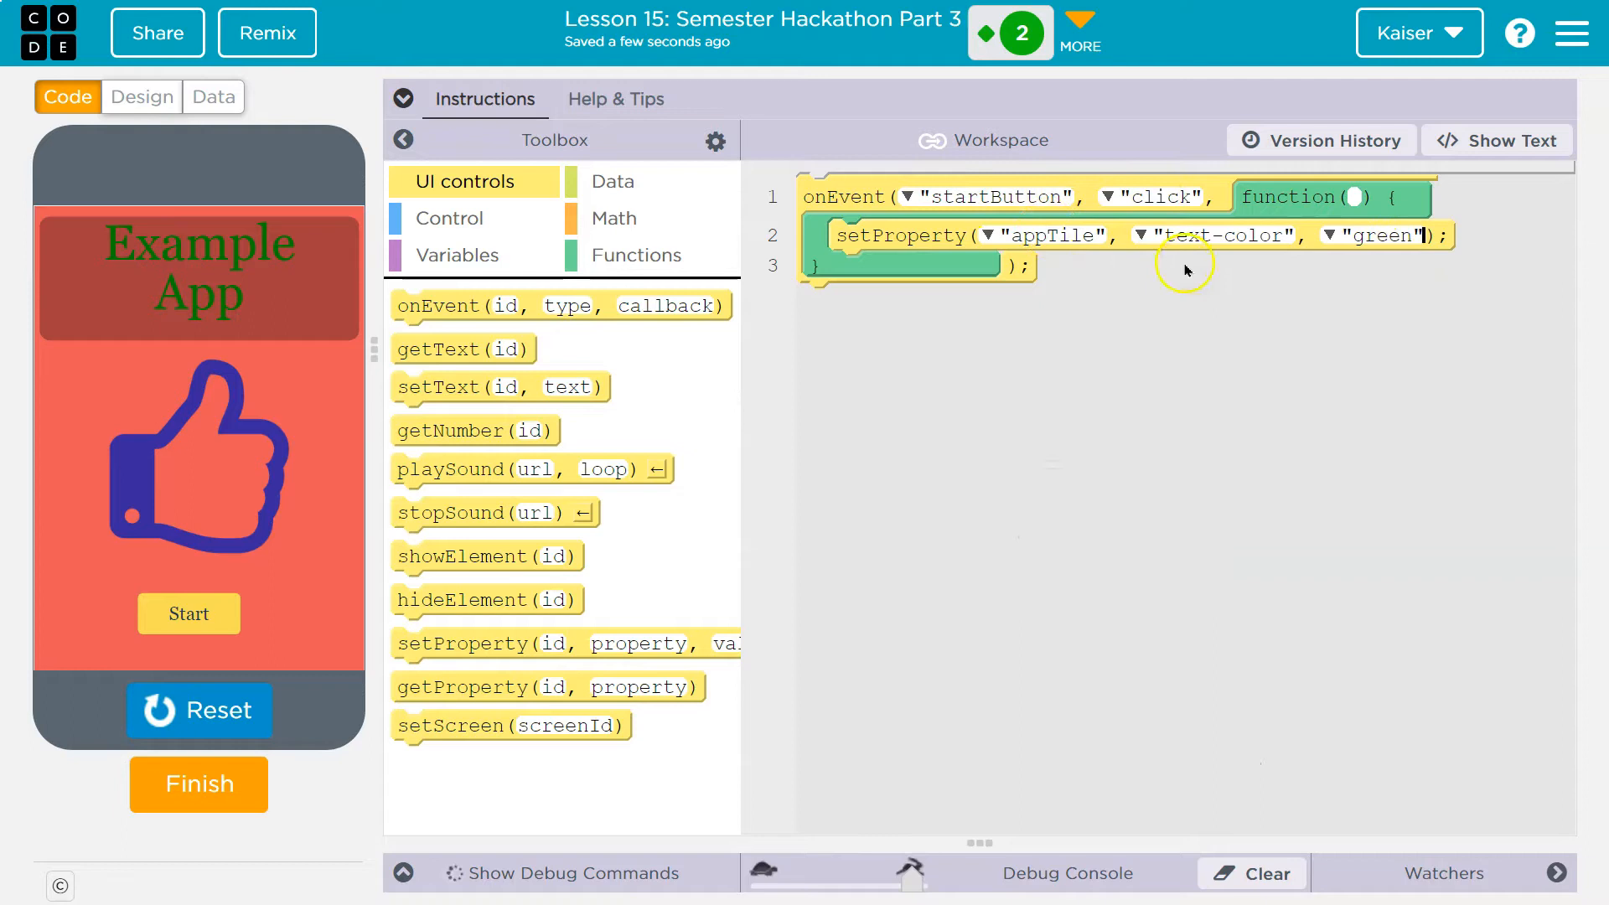
{"action": "mouse_move", "coordinate": [1037, 400]}
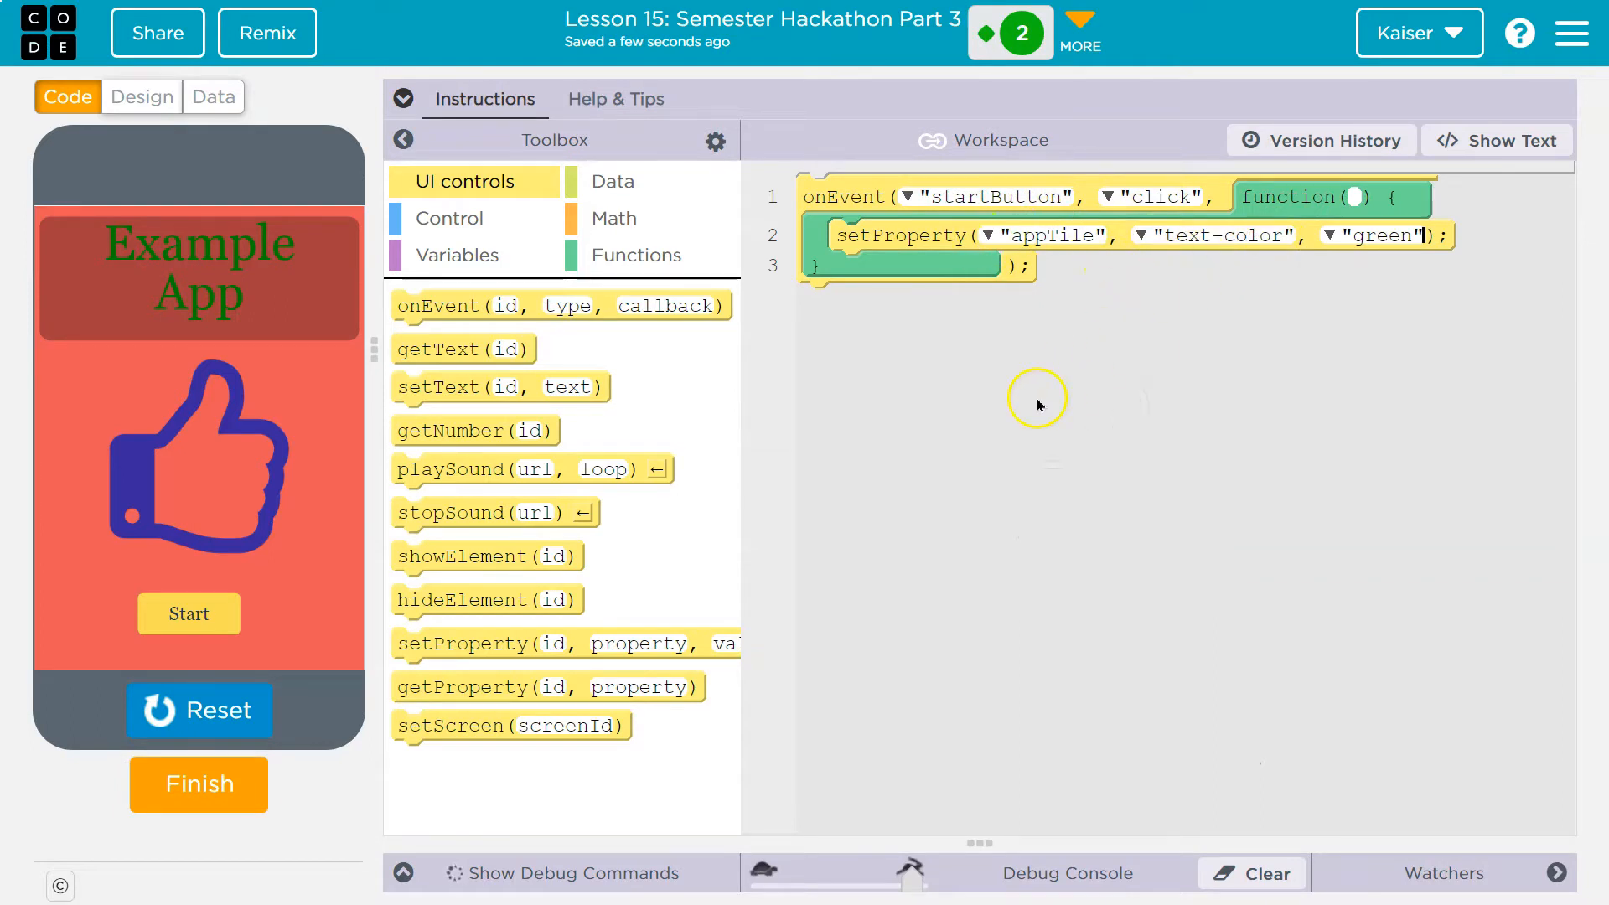